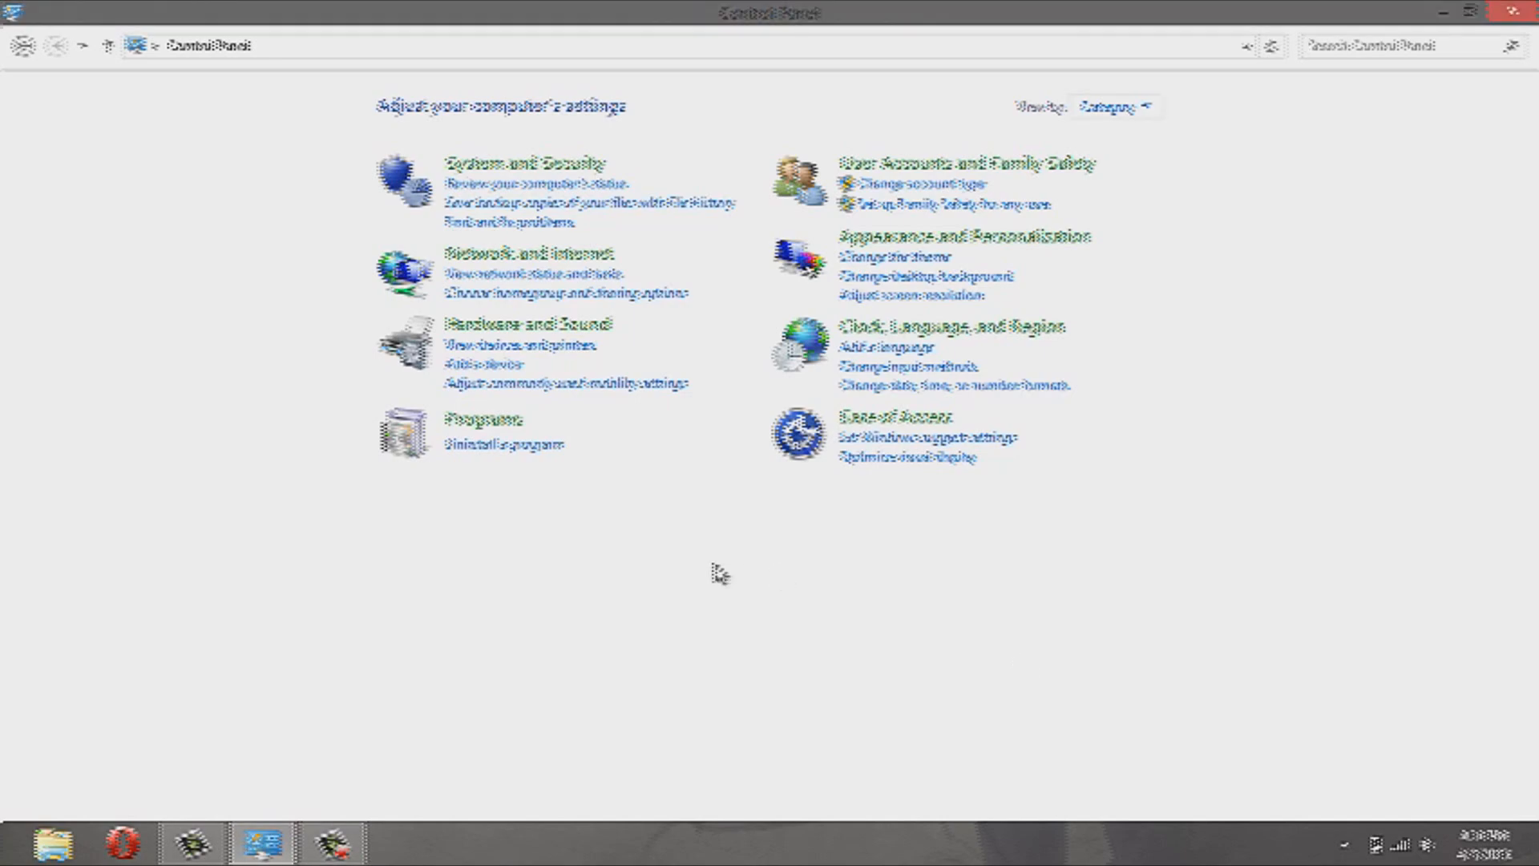
mouse_move(531, 640)
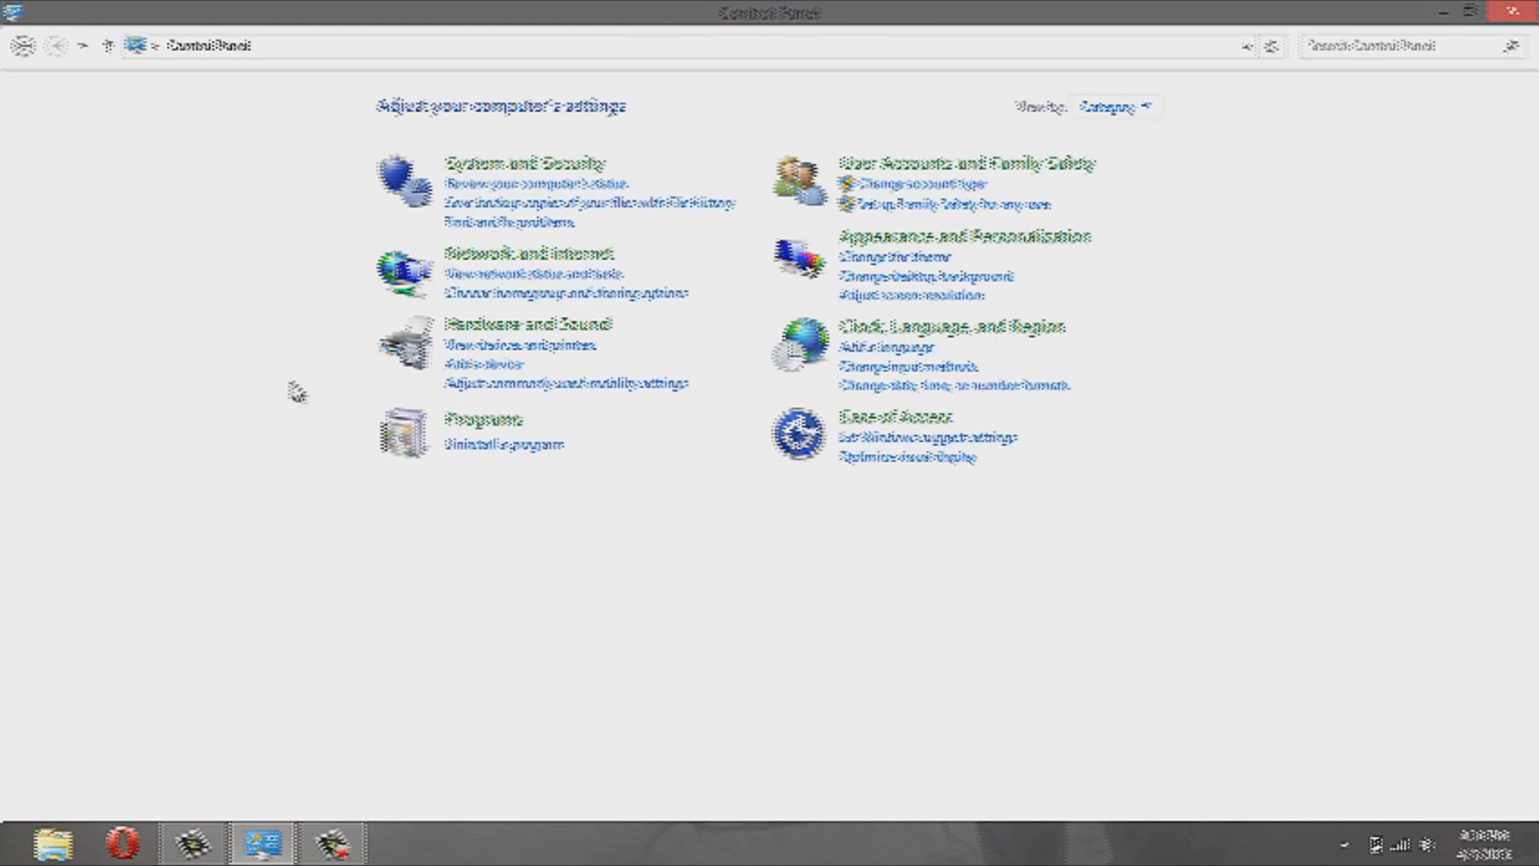
mouse_move(56, 385)
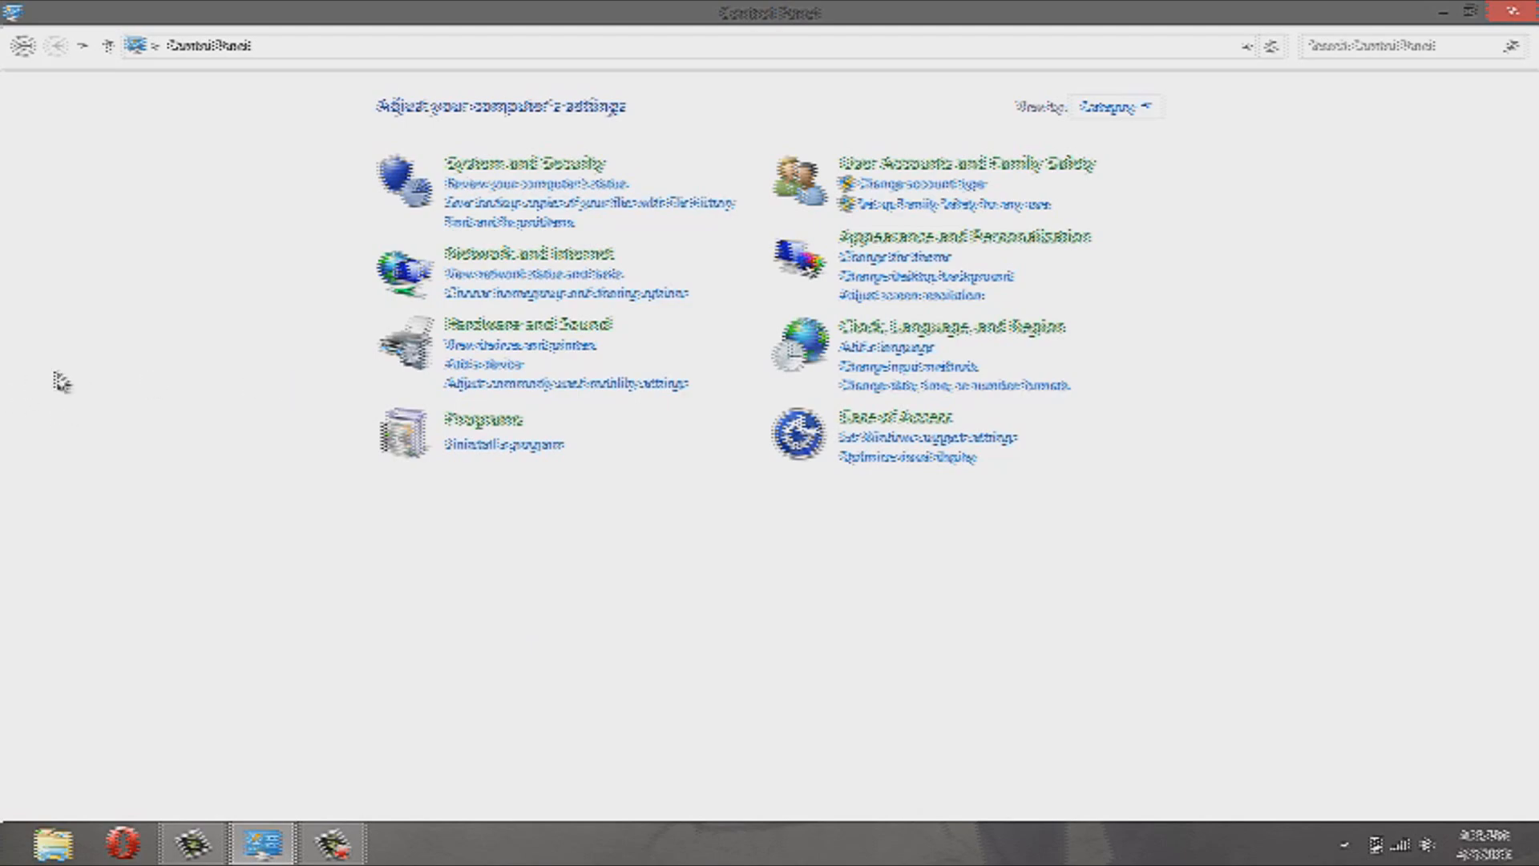
mouse_move(662, 8)
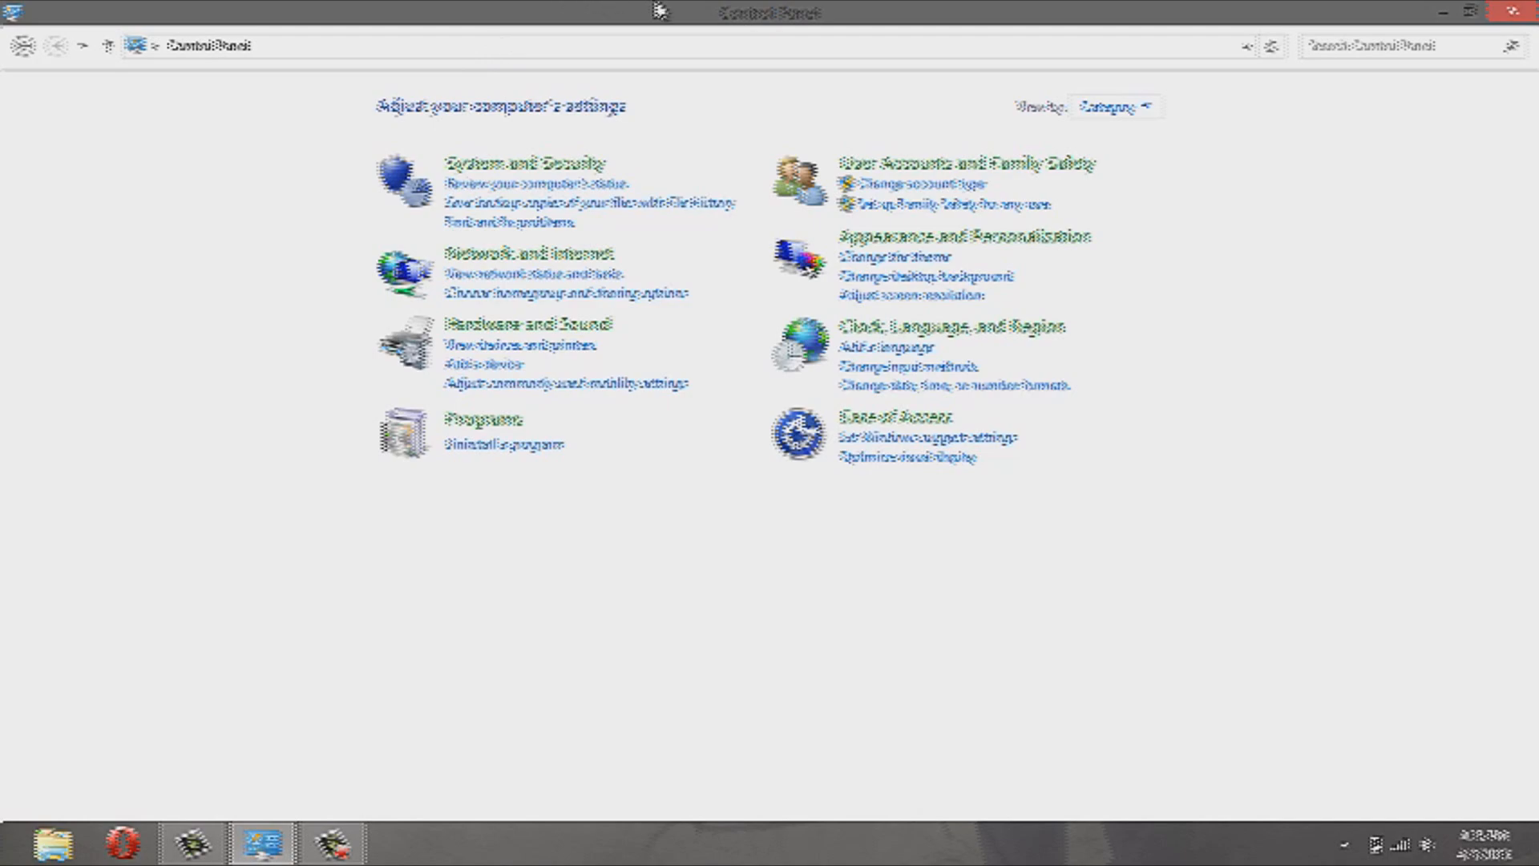
- Go back to Control Panel and open Devices and Printers under Hardware and Sound
key(Win)
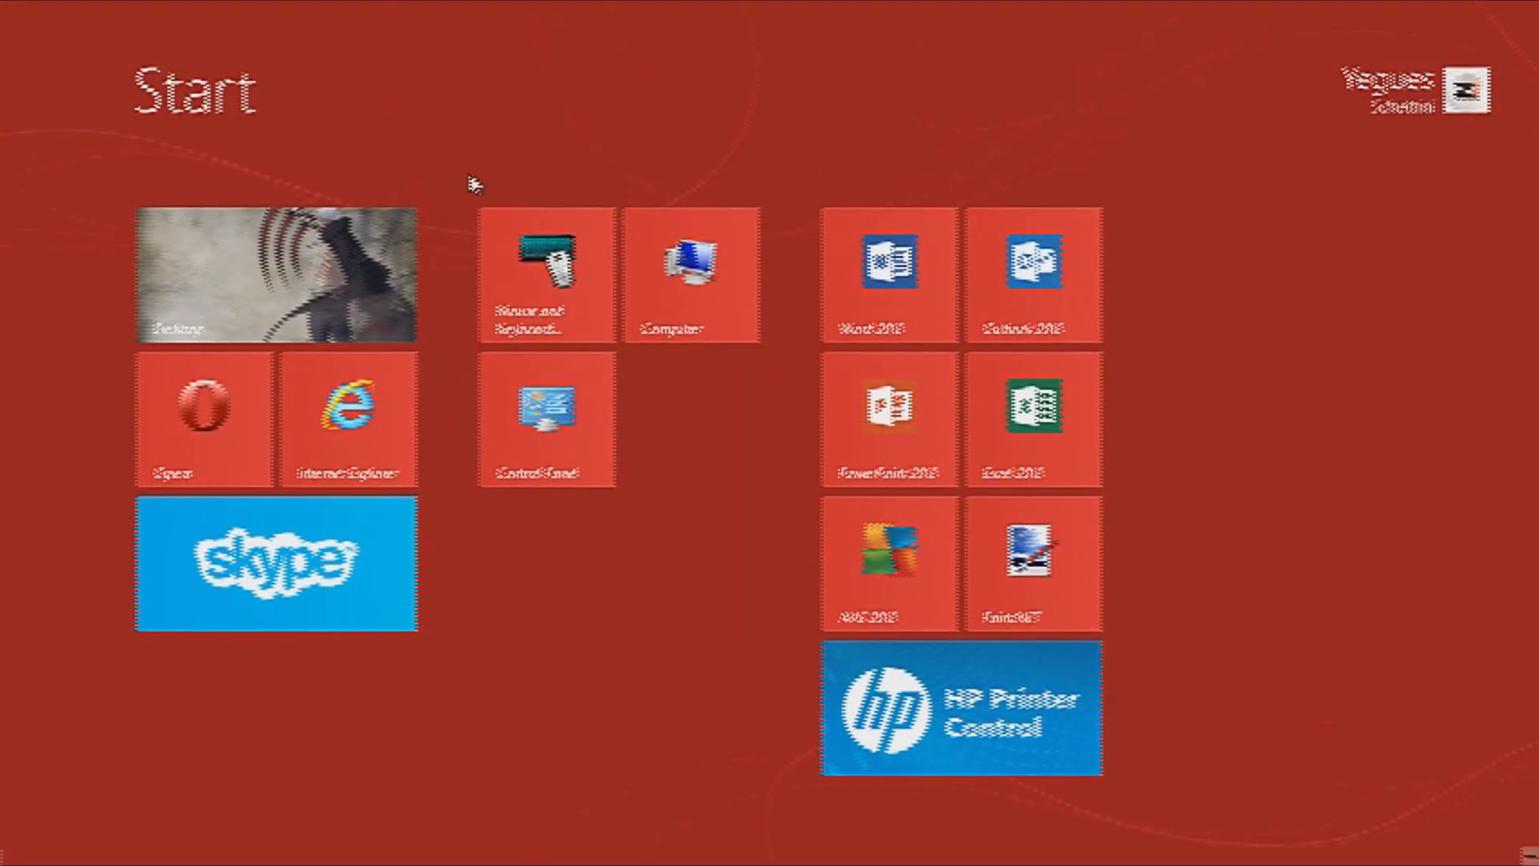
click(542, 422)
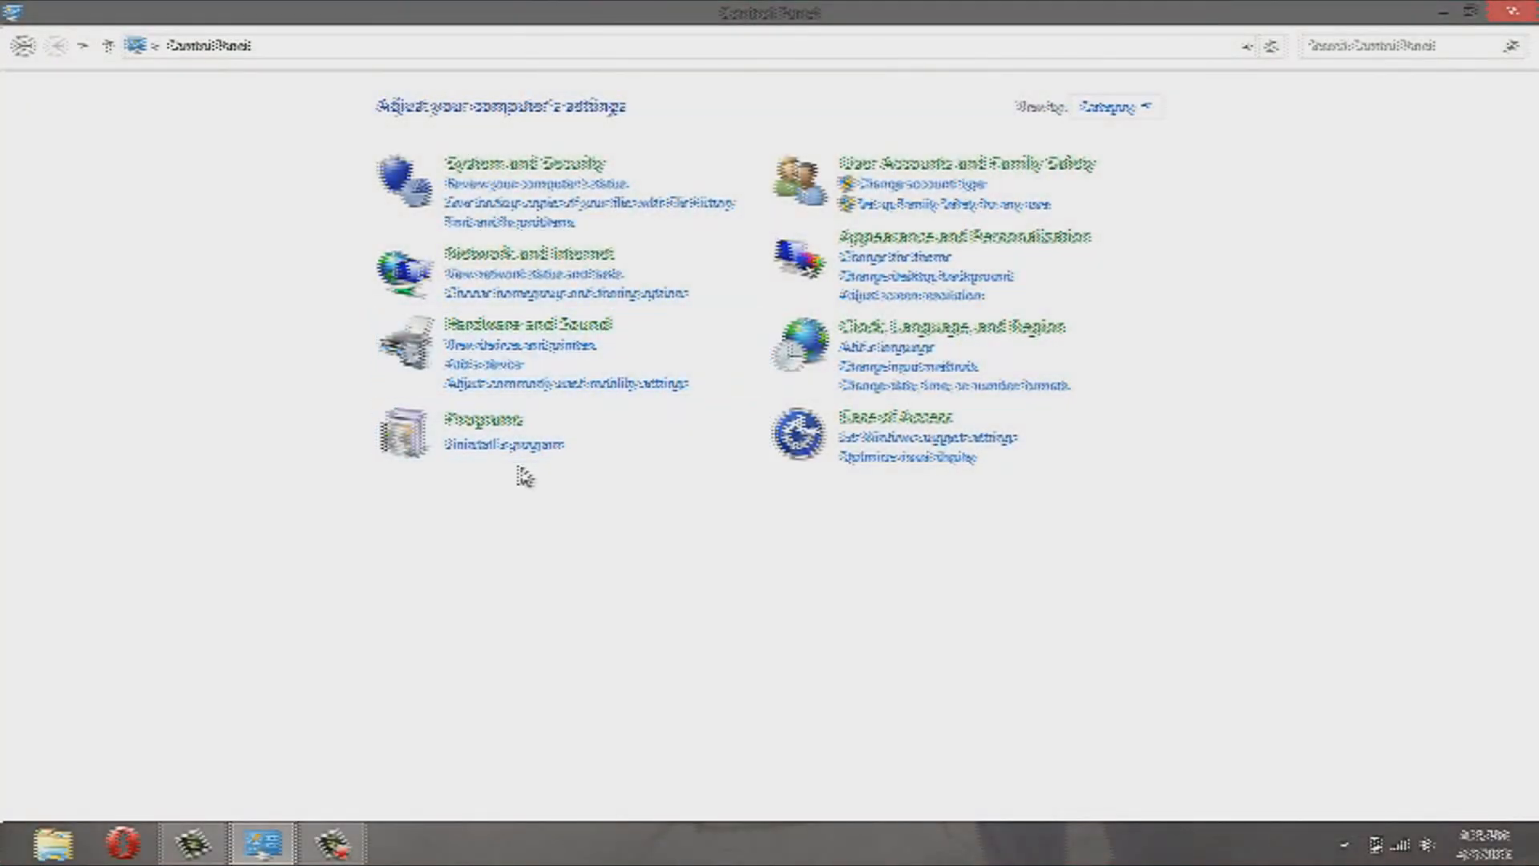
mouse_move(835, 309)
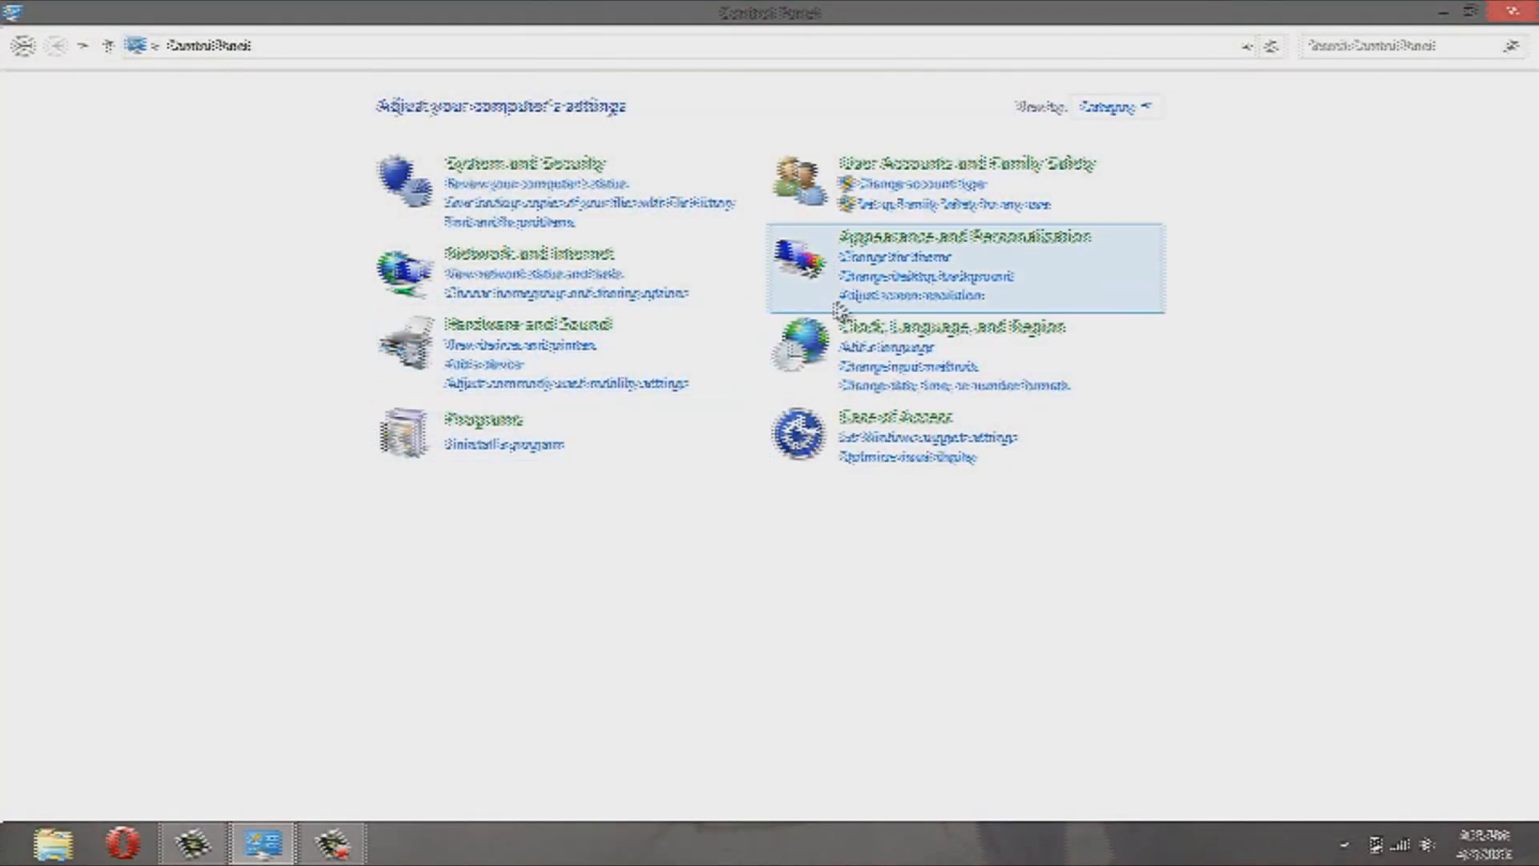
mouse_move(7, 569)
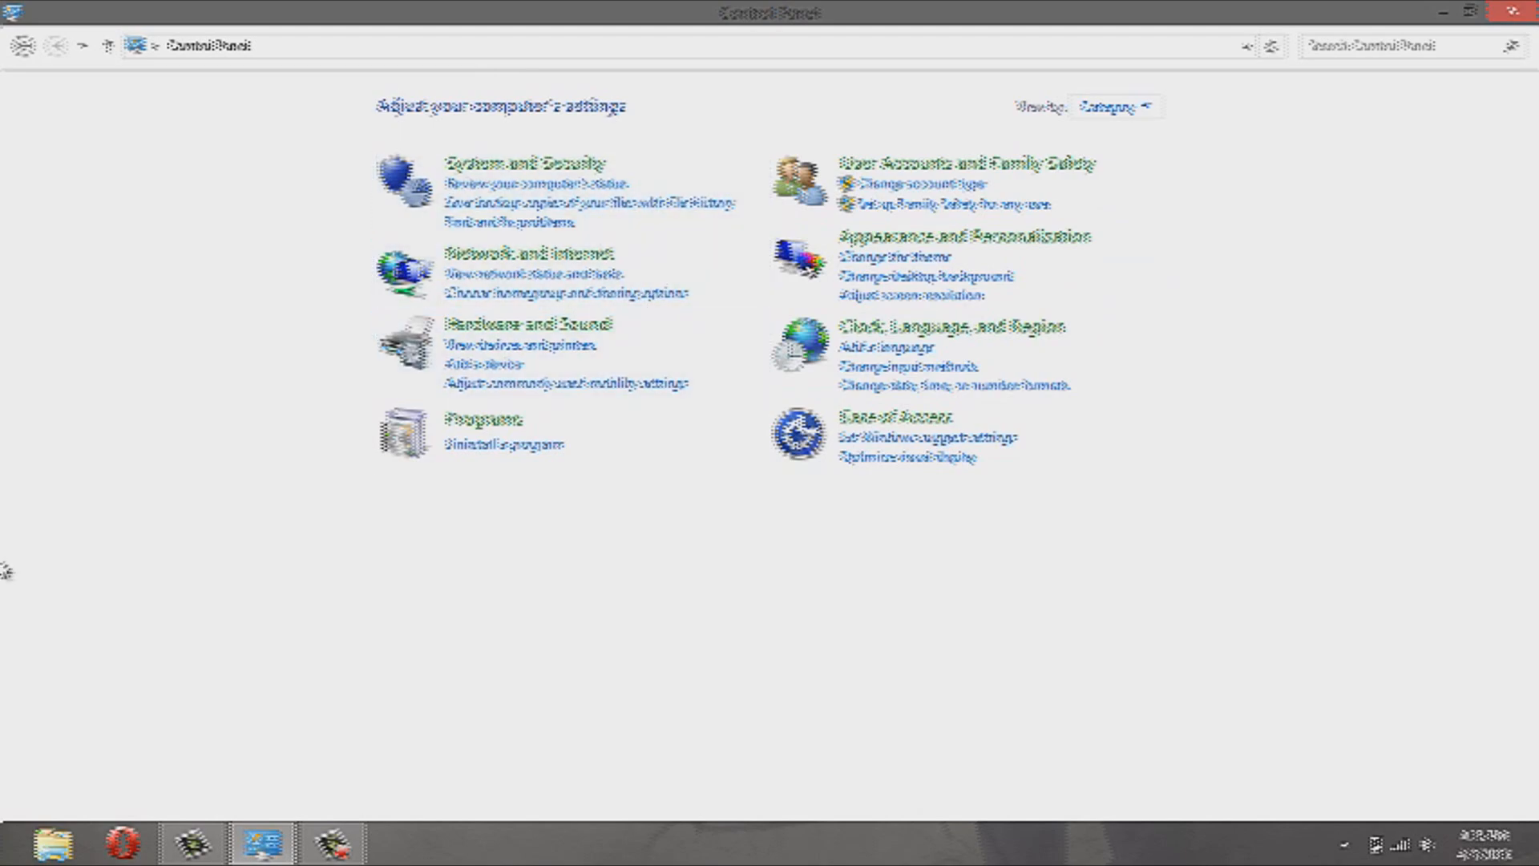
mouse_move(1127, 318)
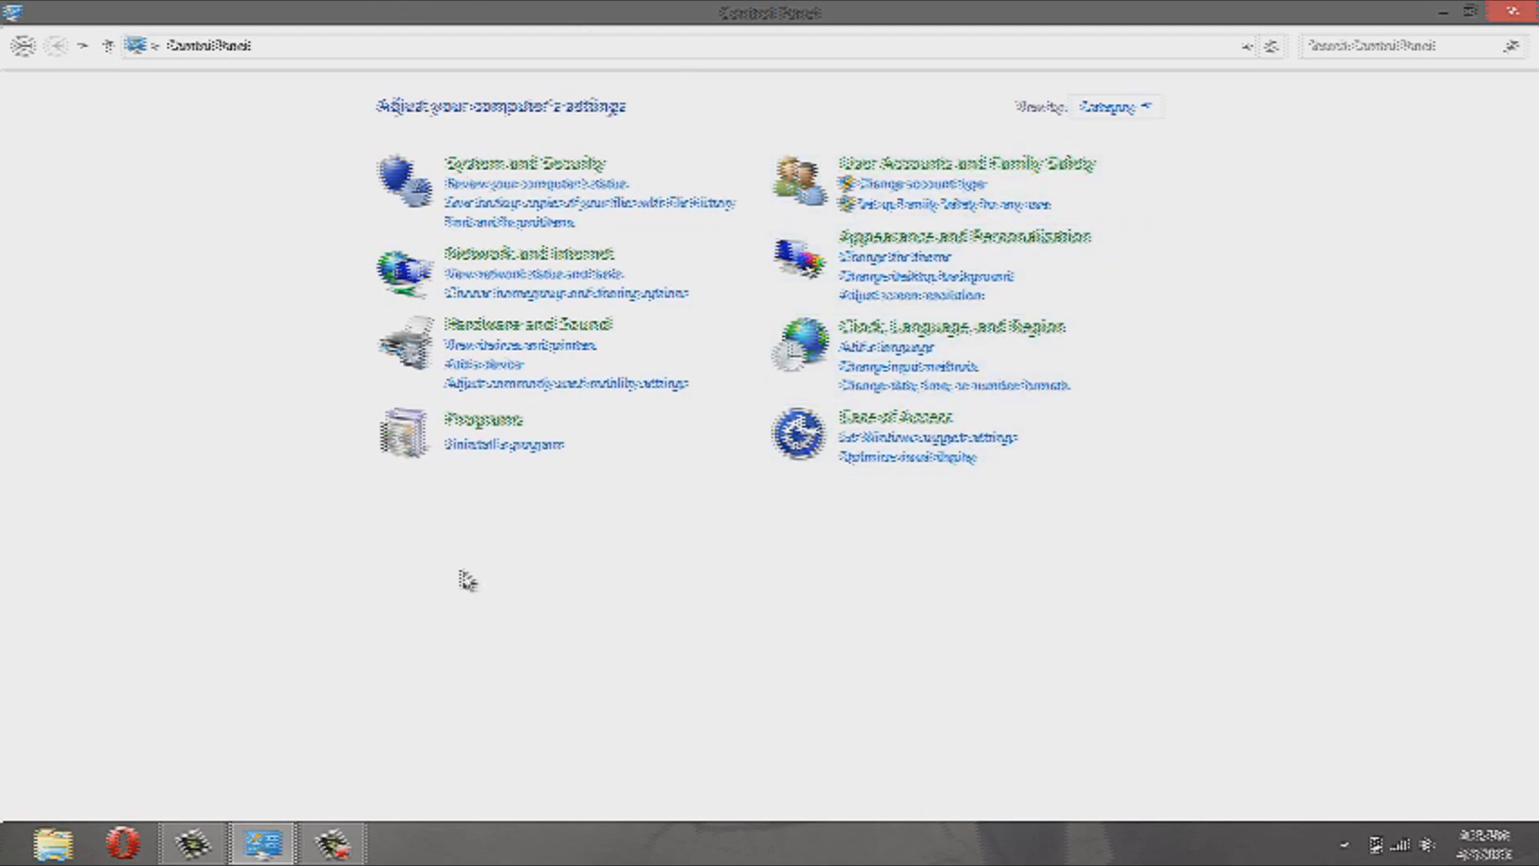
mouse_move(491, 565)
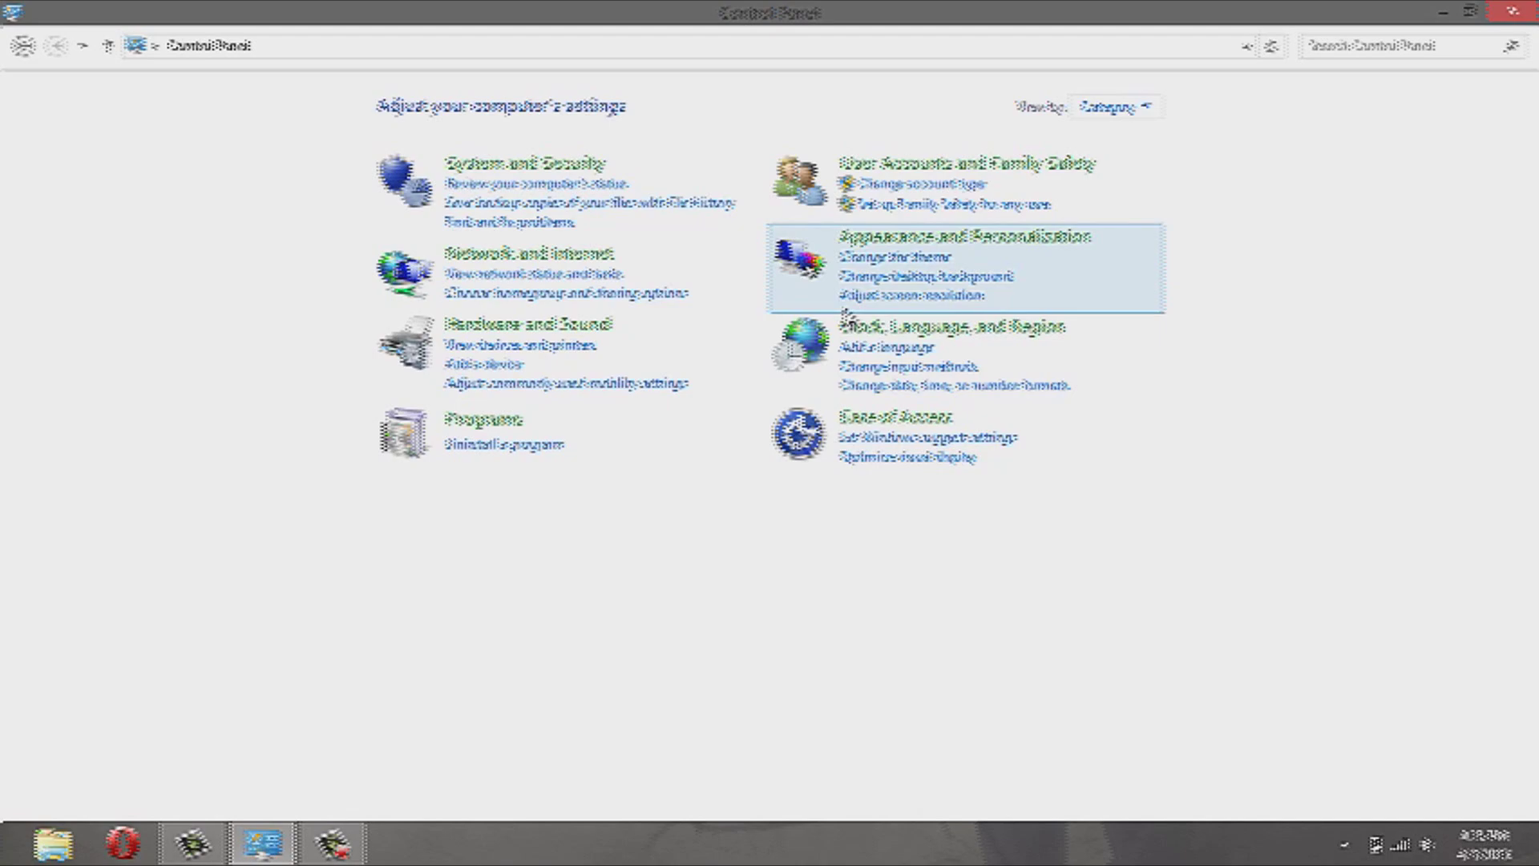
mouse_move(370, 634)
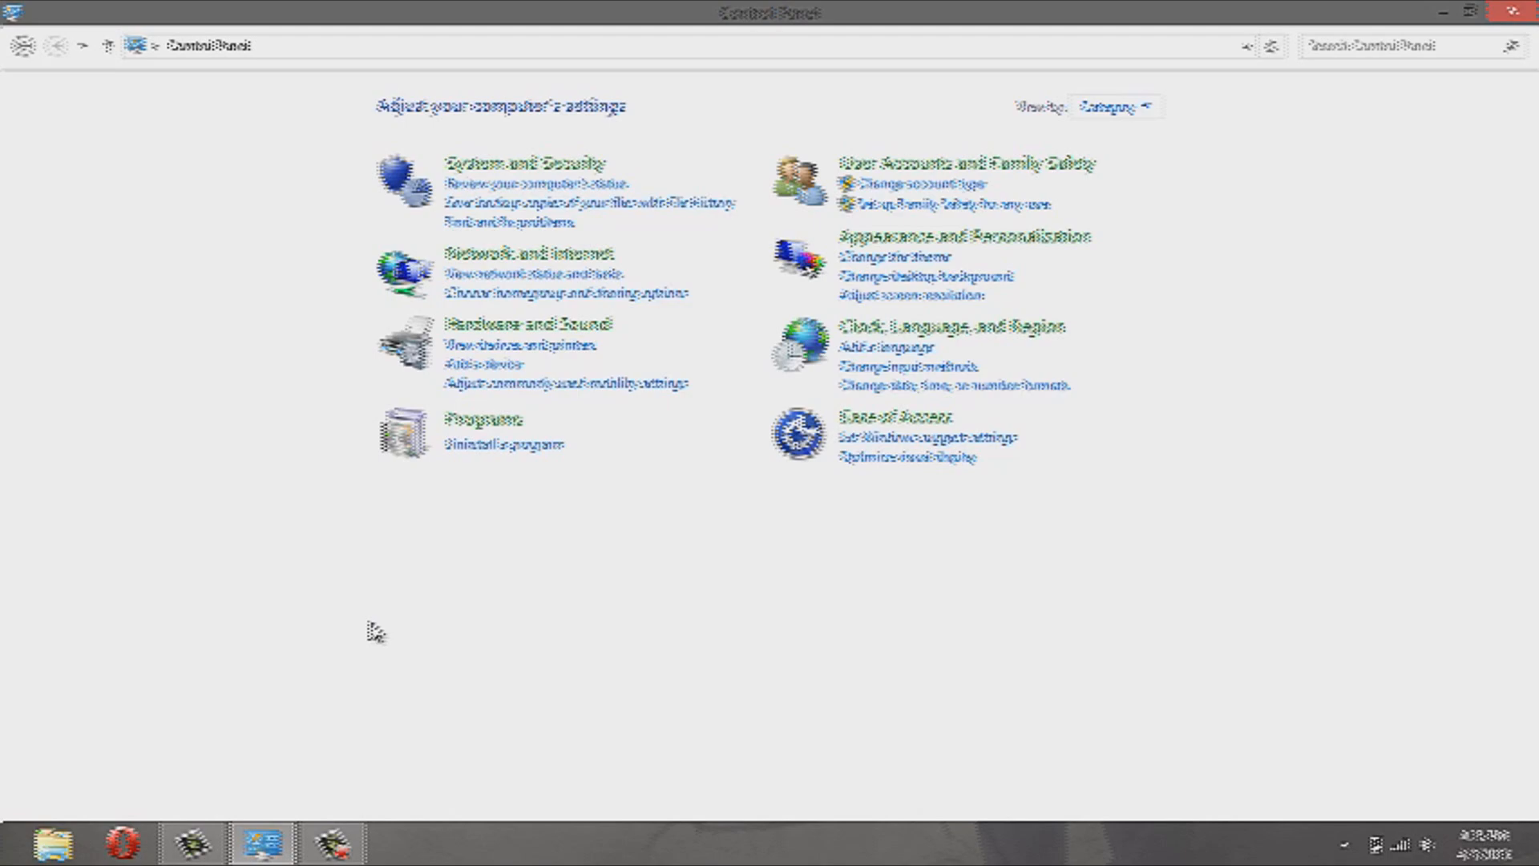
mouse_move(577, 508)
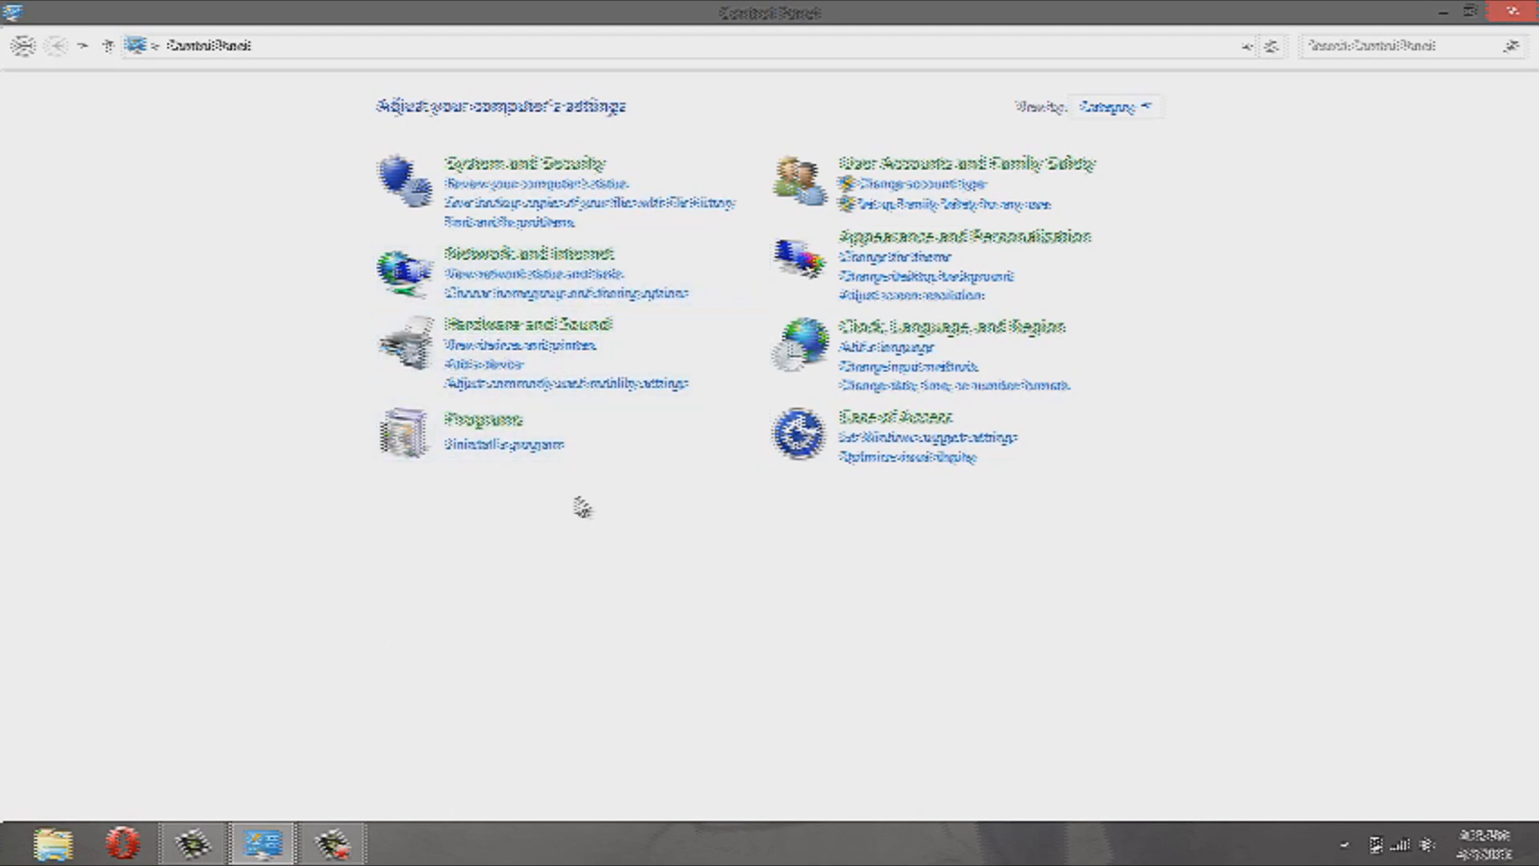
mouse_move(579, 507)
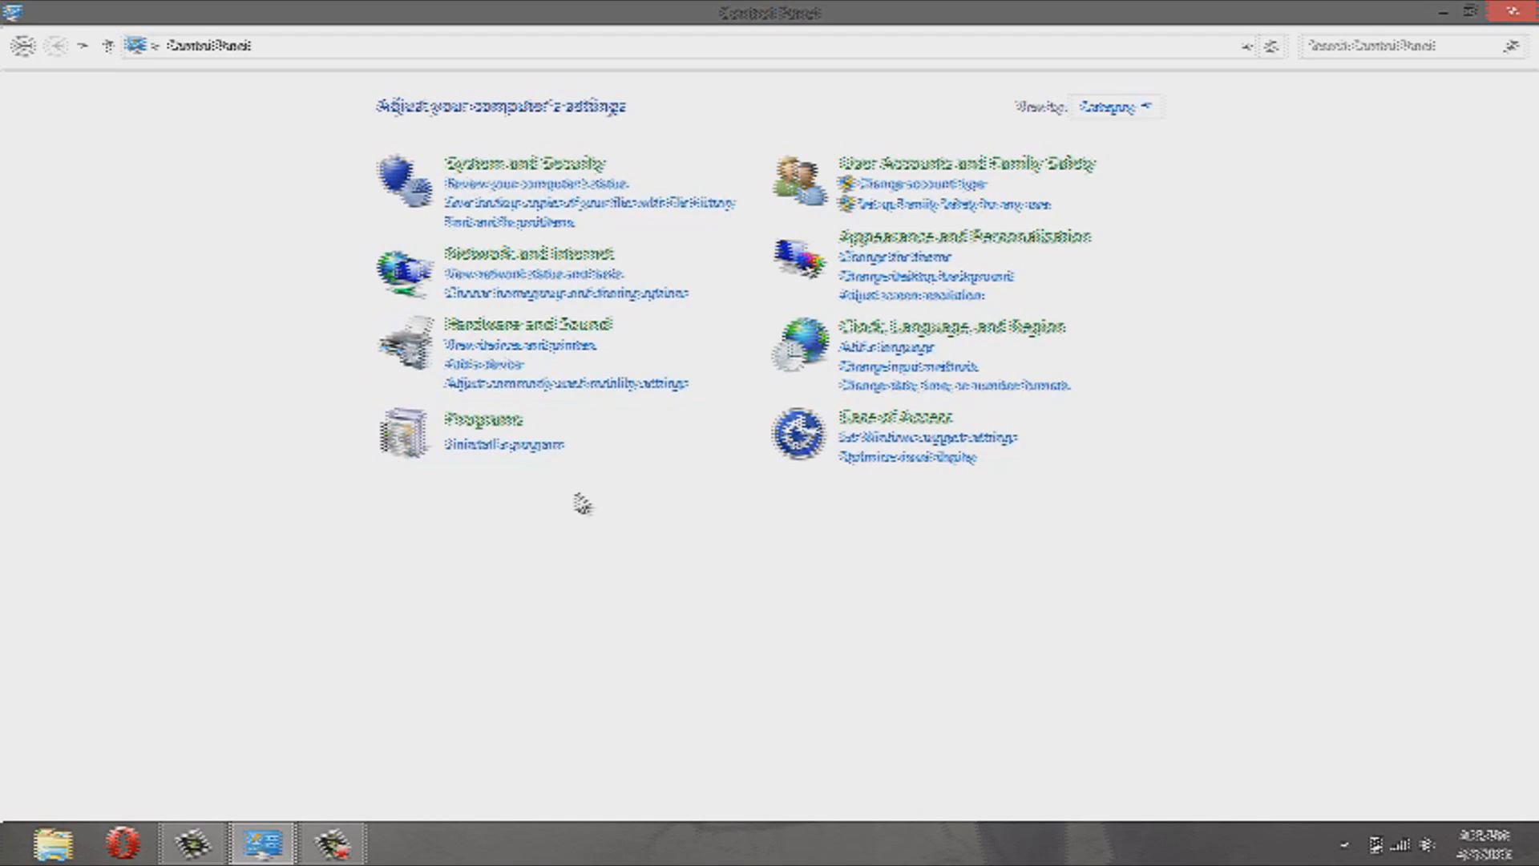
mouse_move(555, 259)
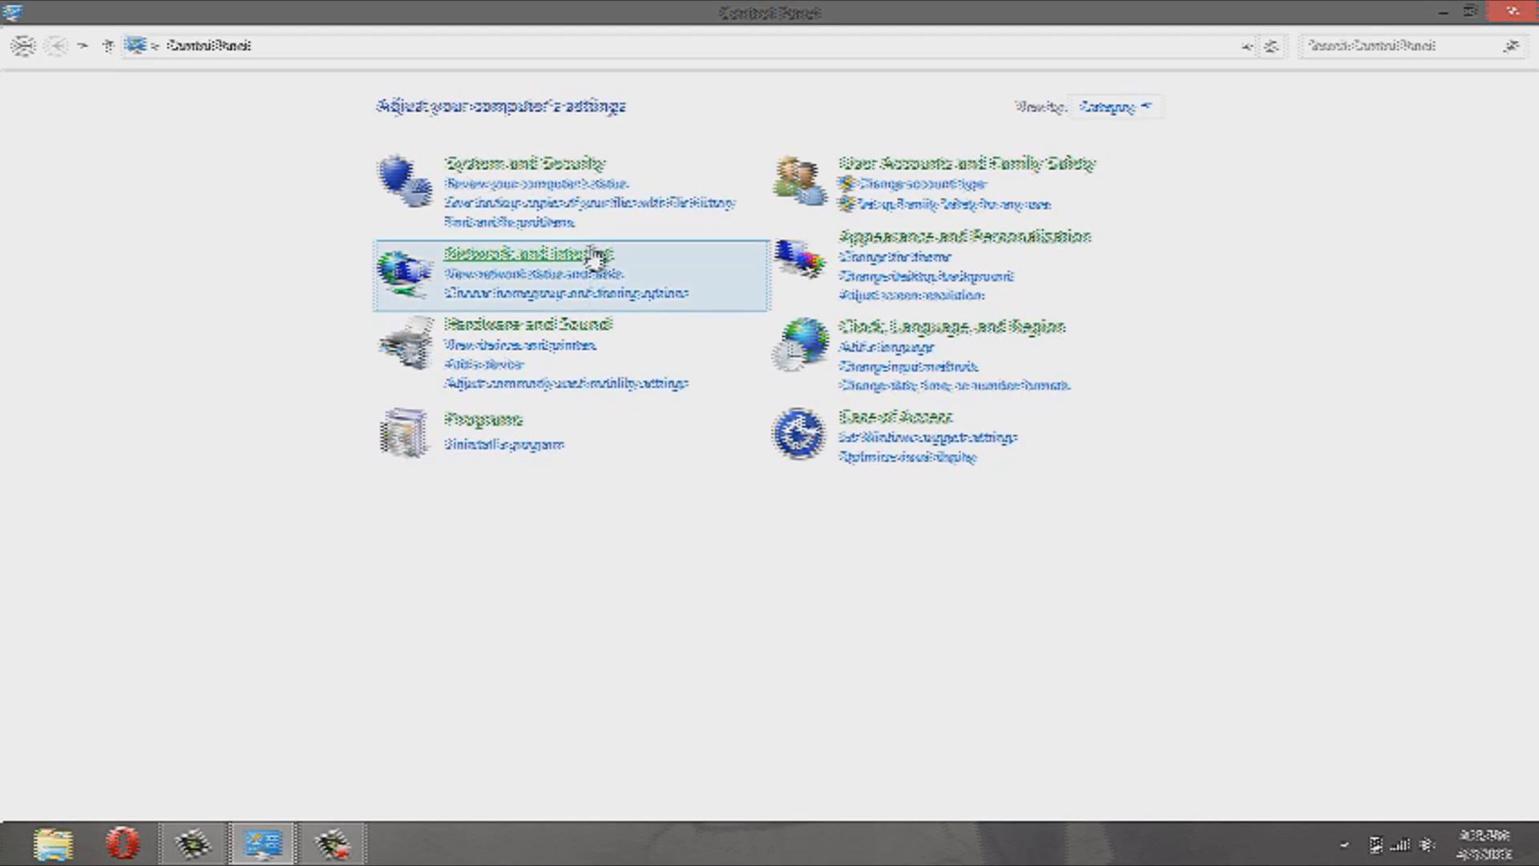
mouse_move(405, 734)
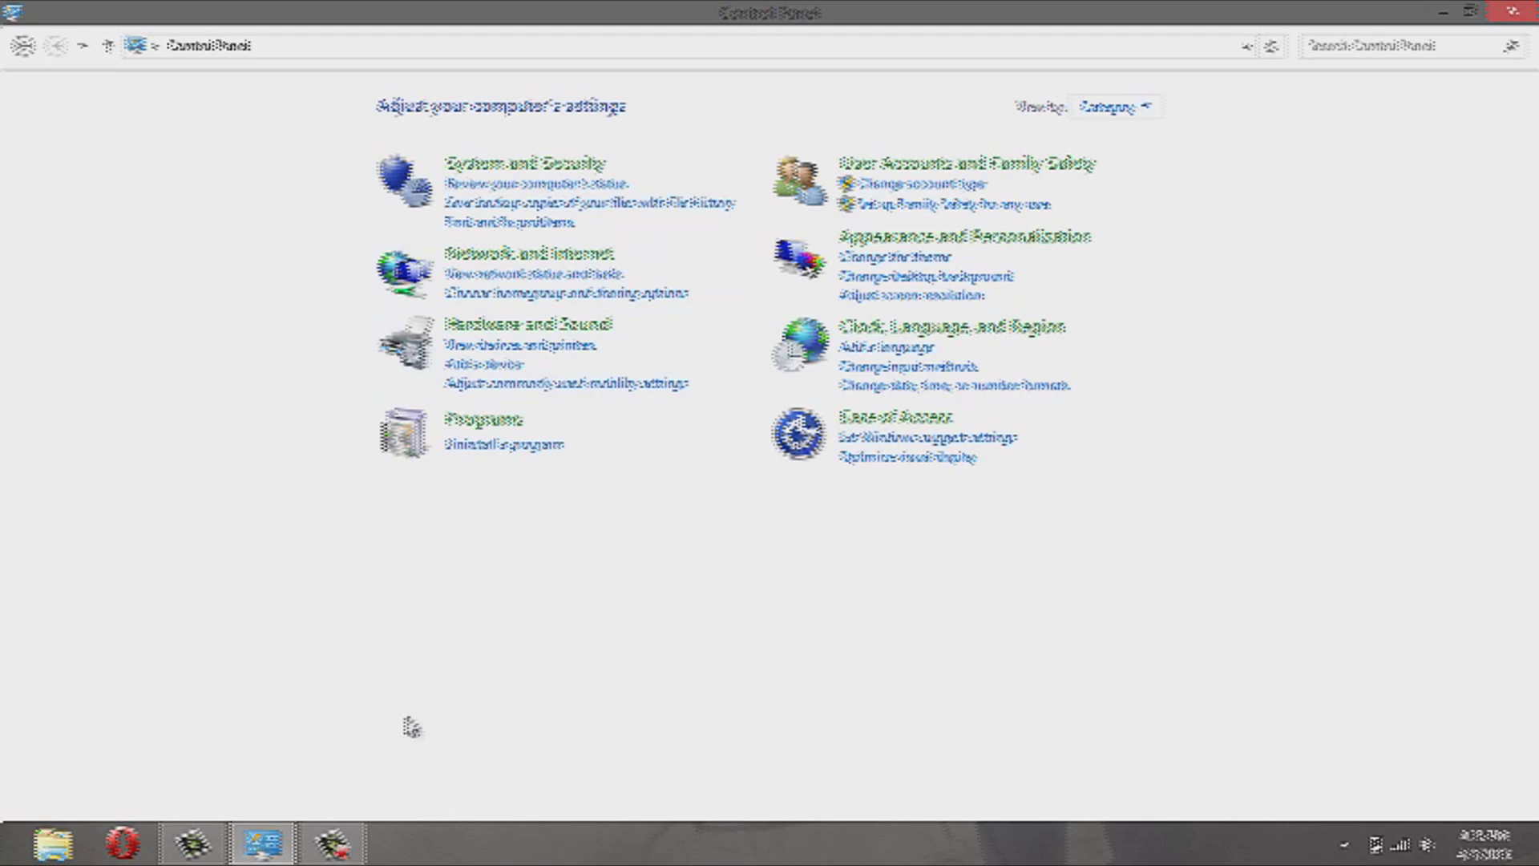
mouse_move(515, 421)
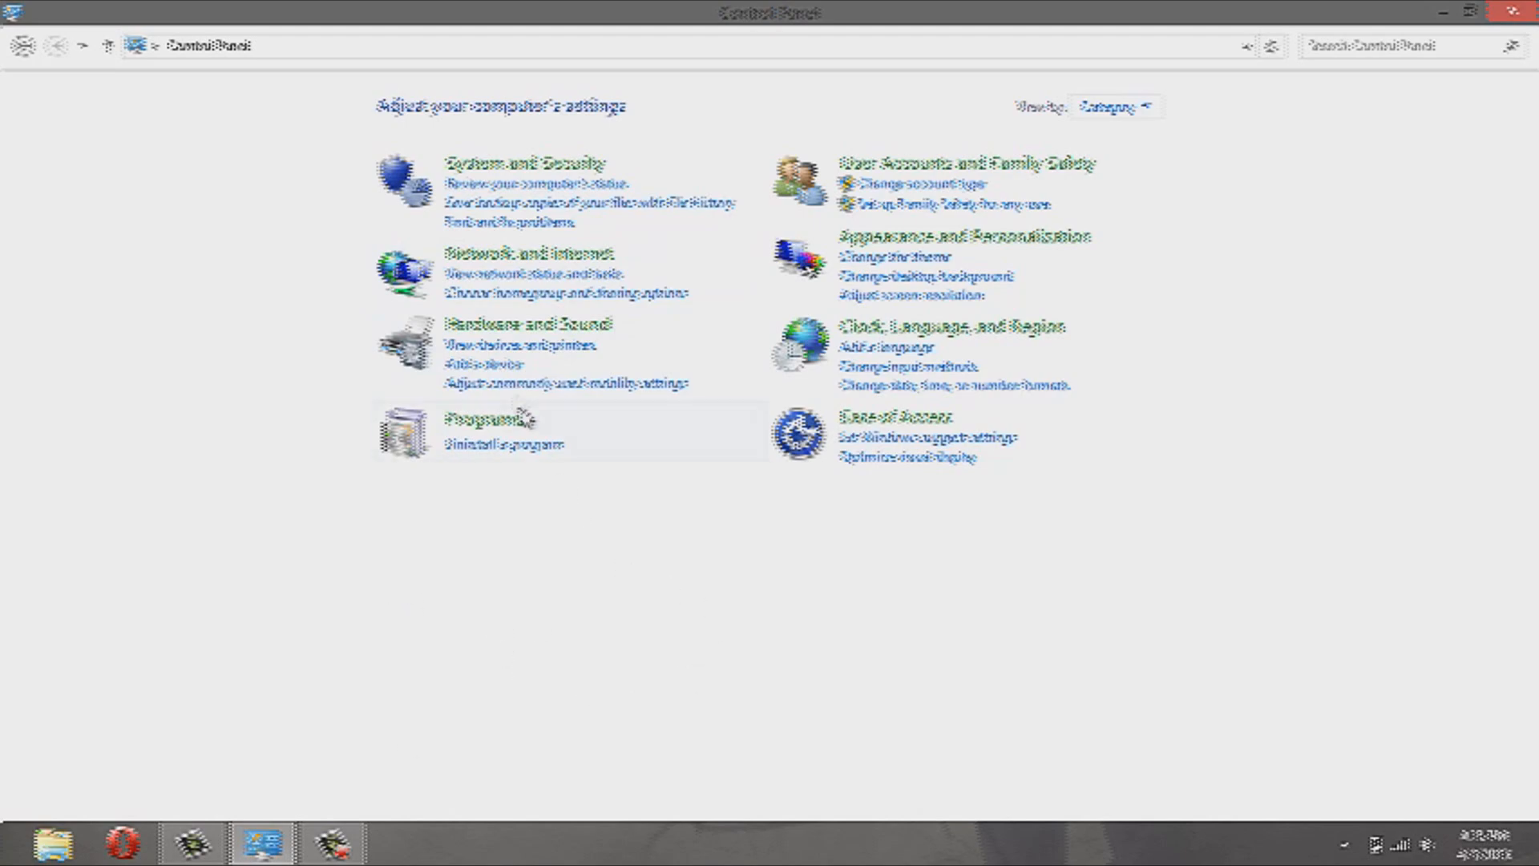
mouse_move(517, 363)
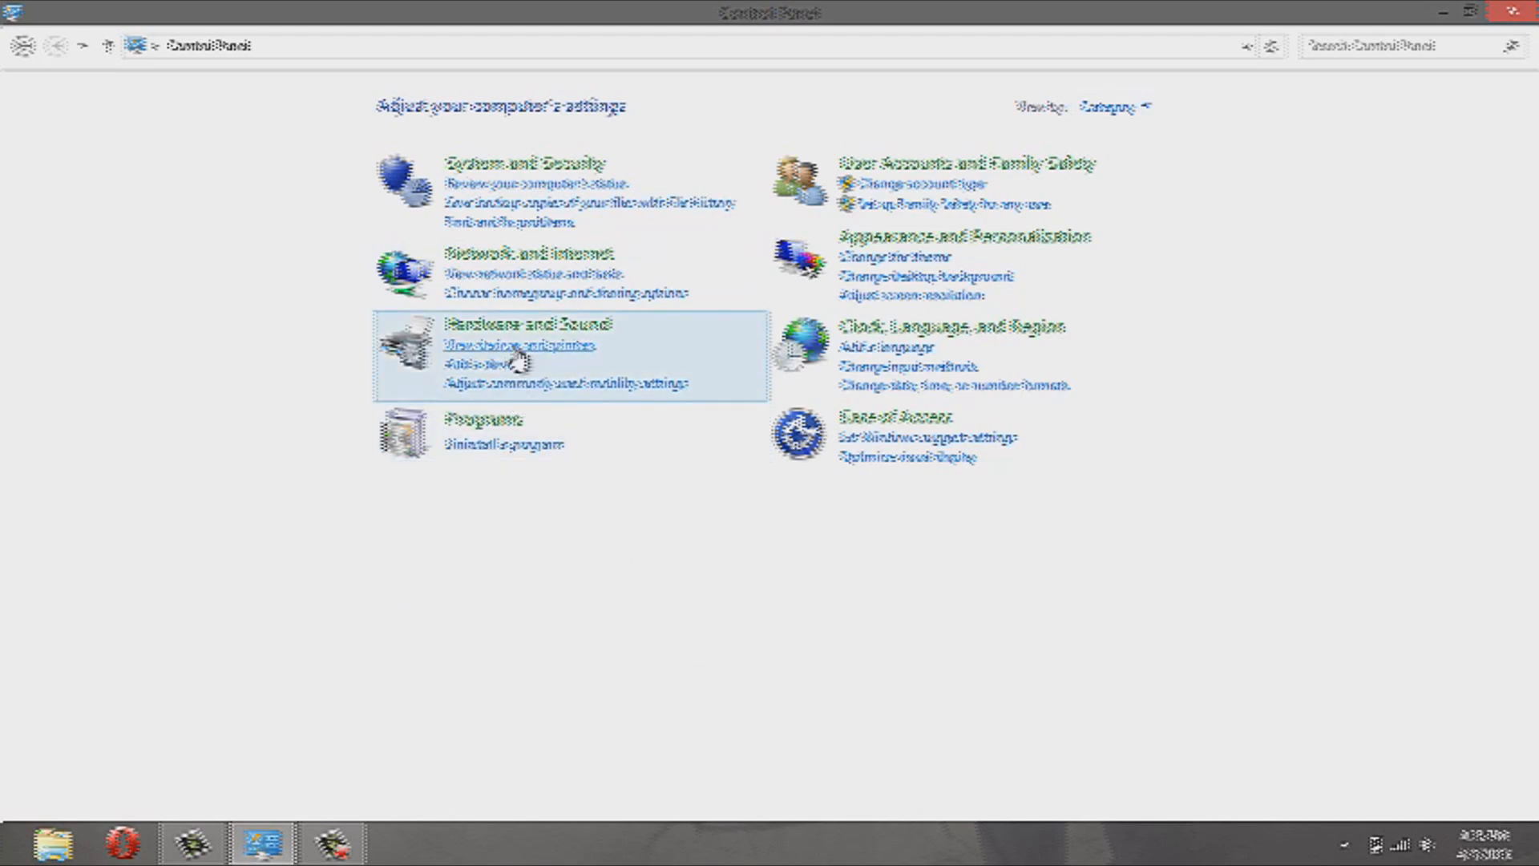
click(520, 347)
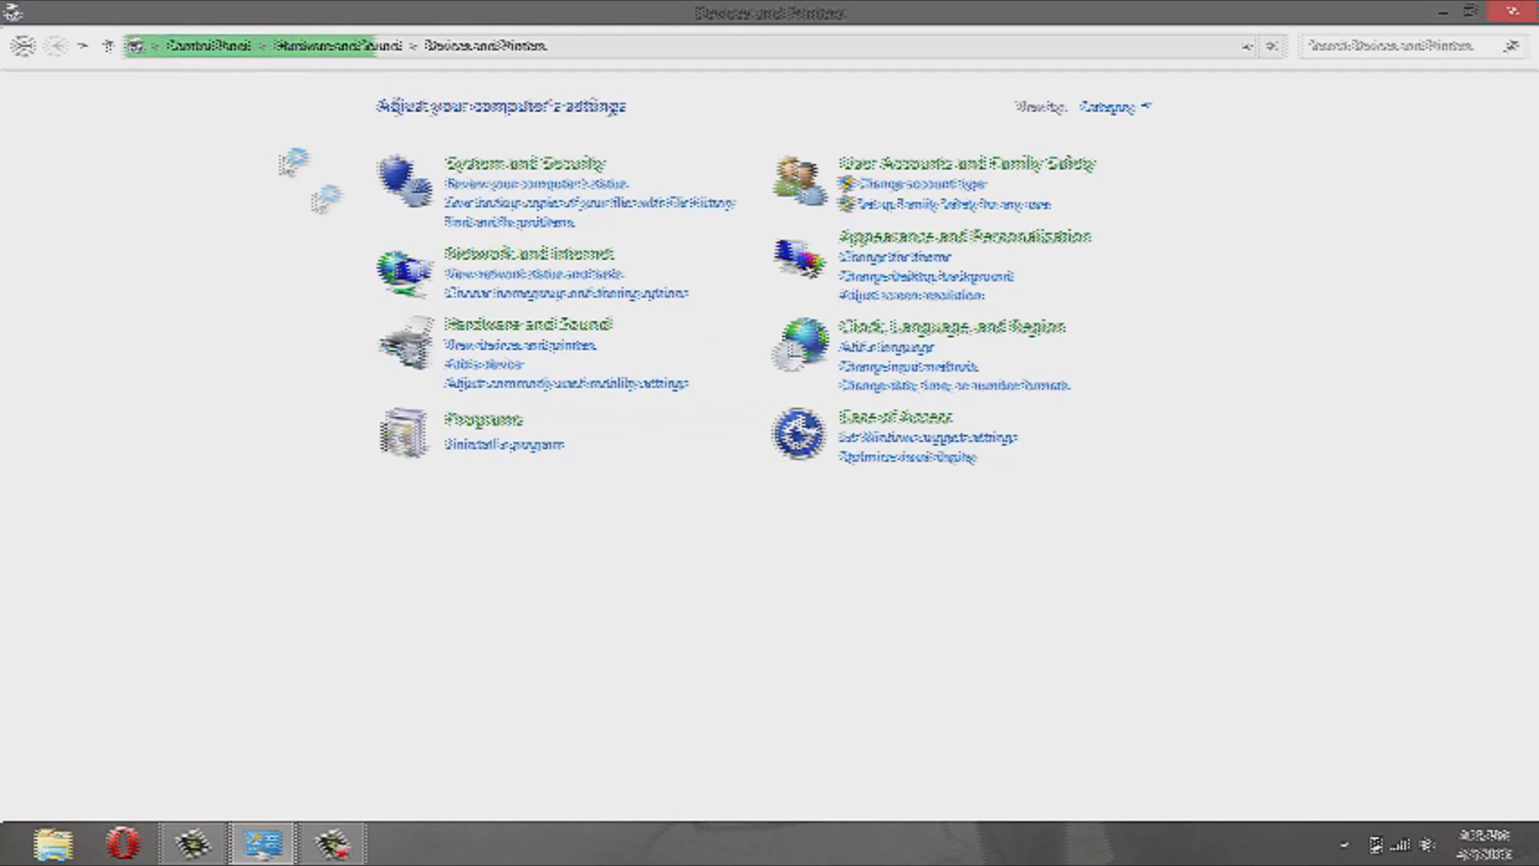
mouse_move(509, 348)
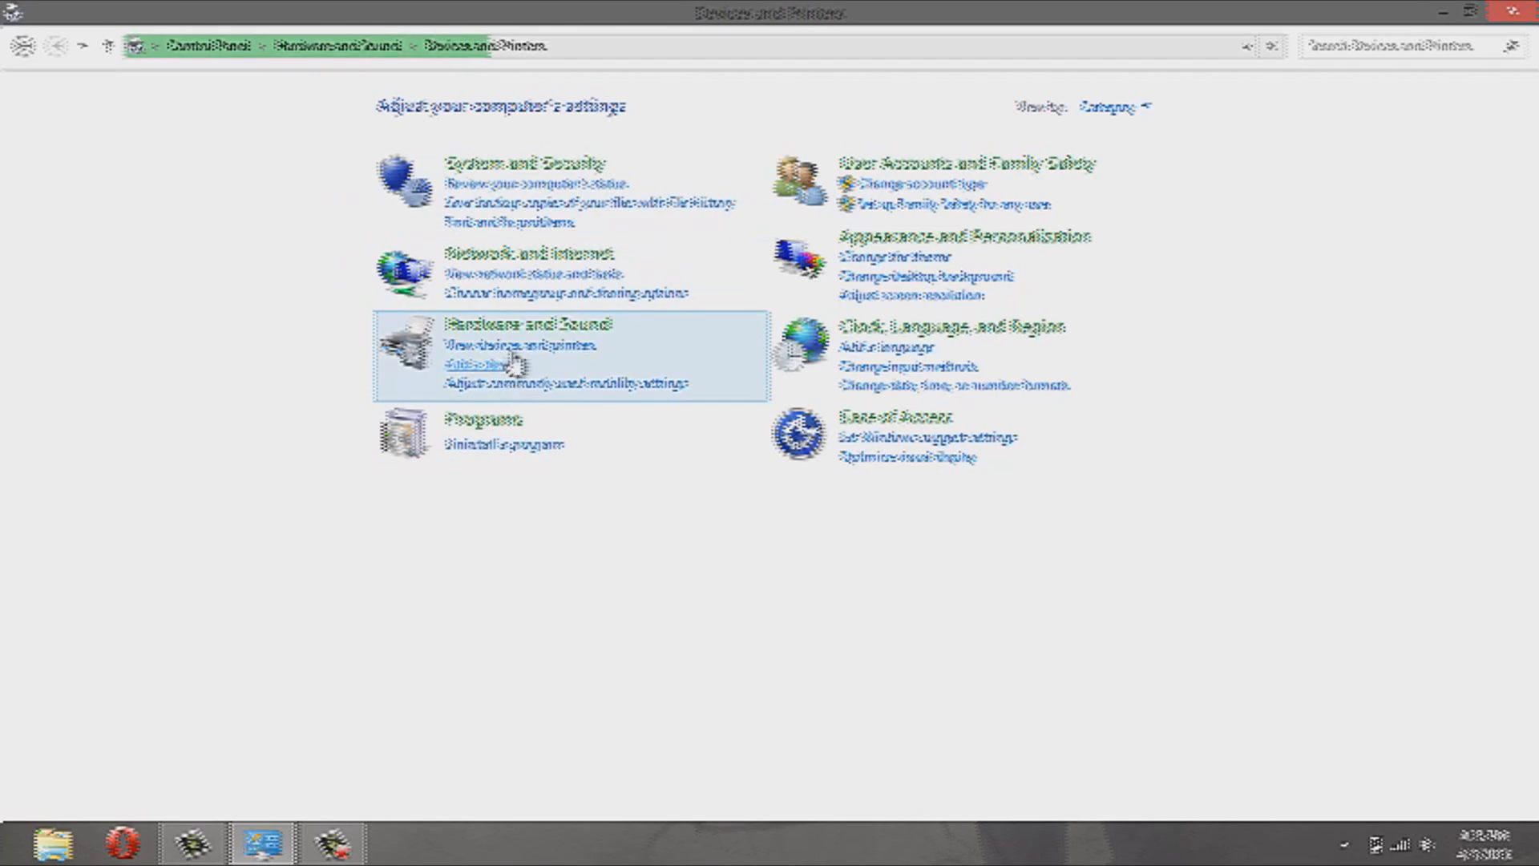
click(484, 363)
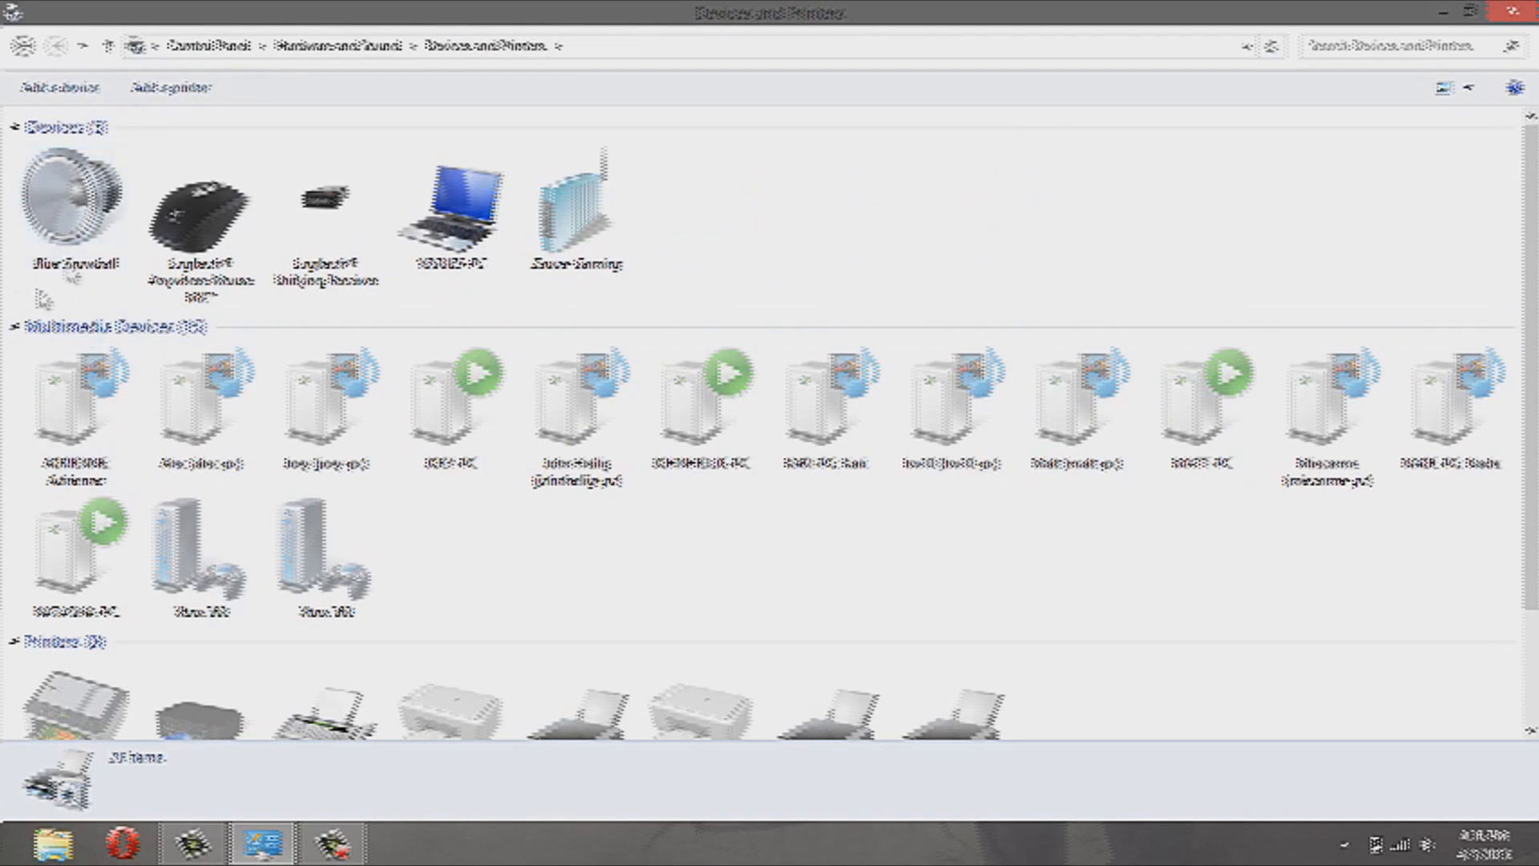
- View the Blue Snowball's Properties and Hardware tab, then close the dialog
right_click(66, 201)
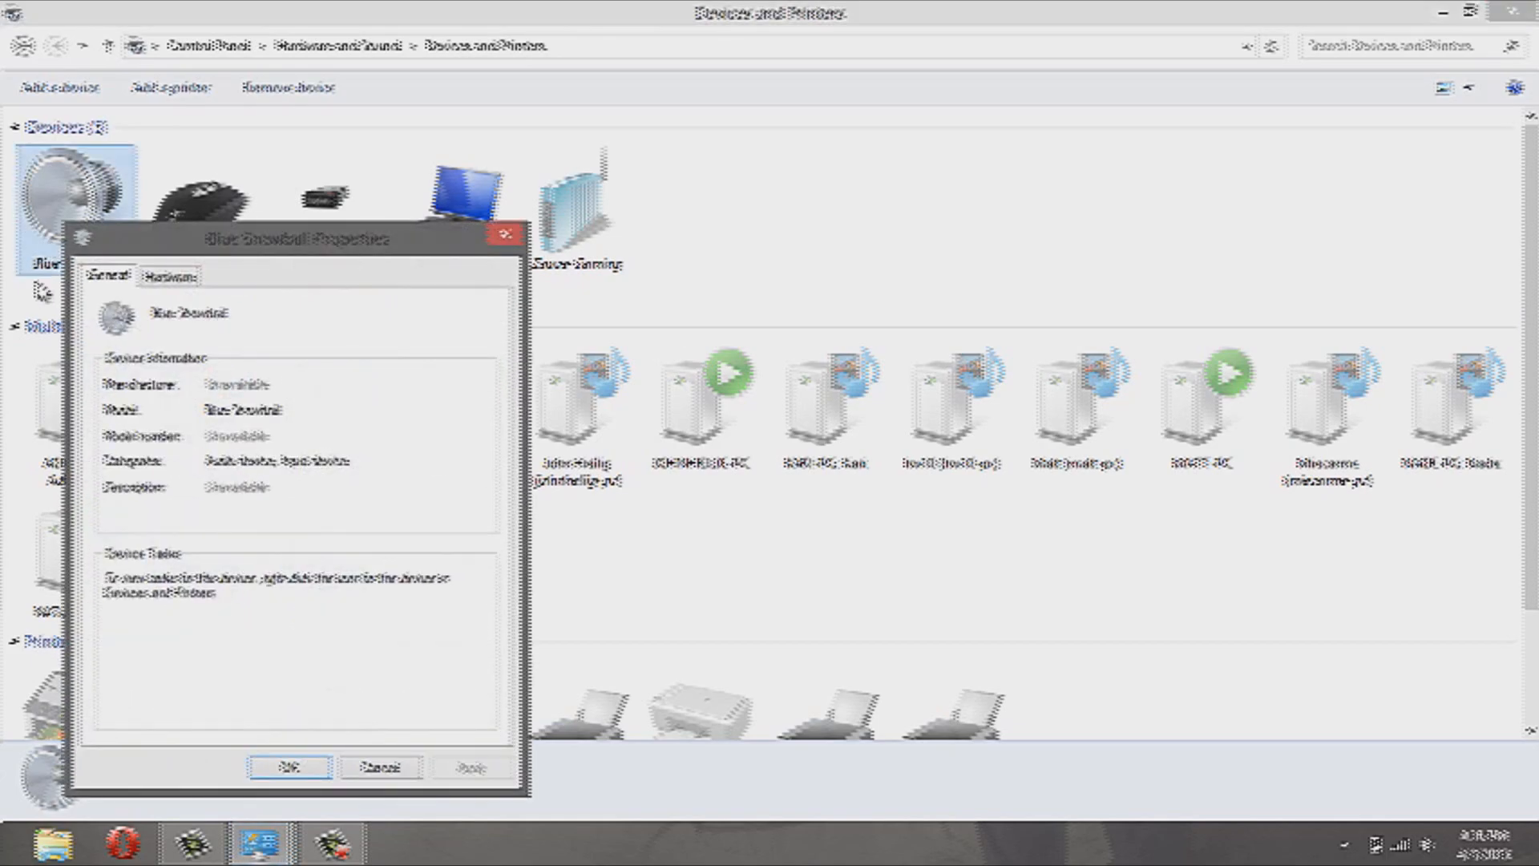
click(167, 275)
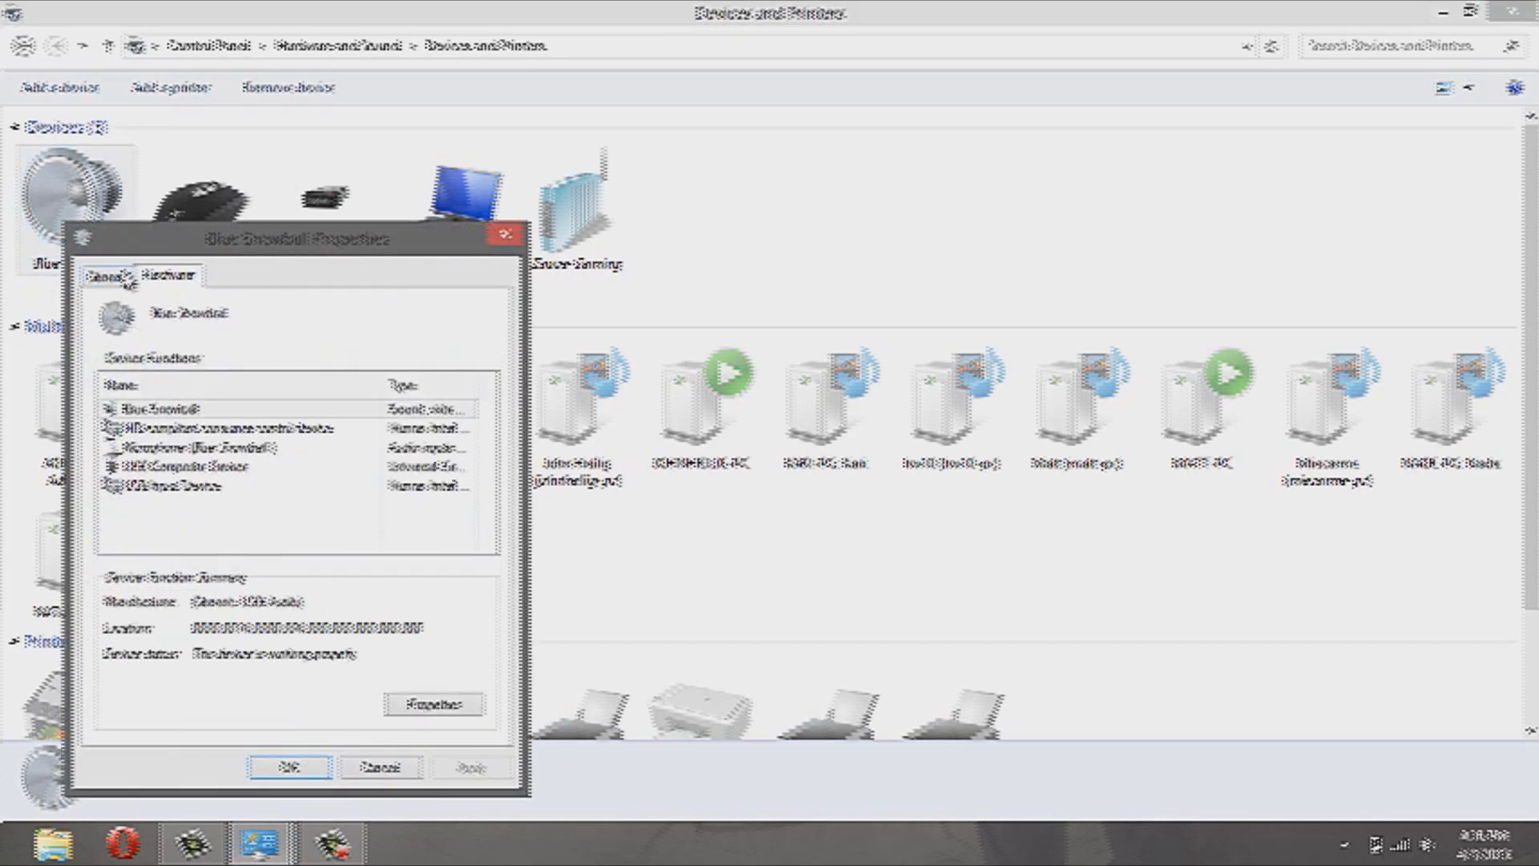
click(161, 408)
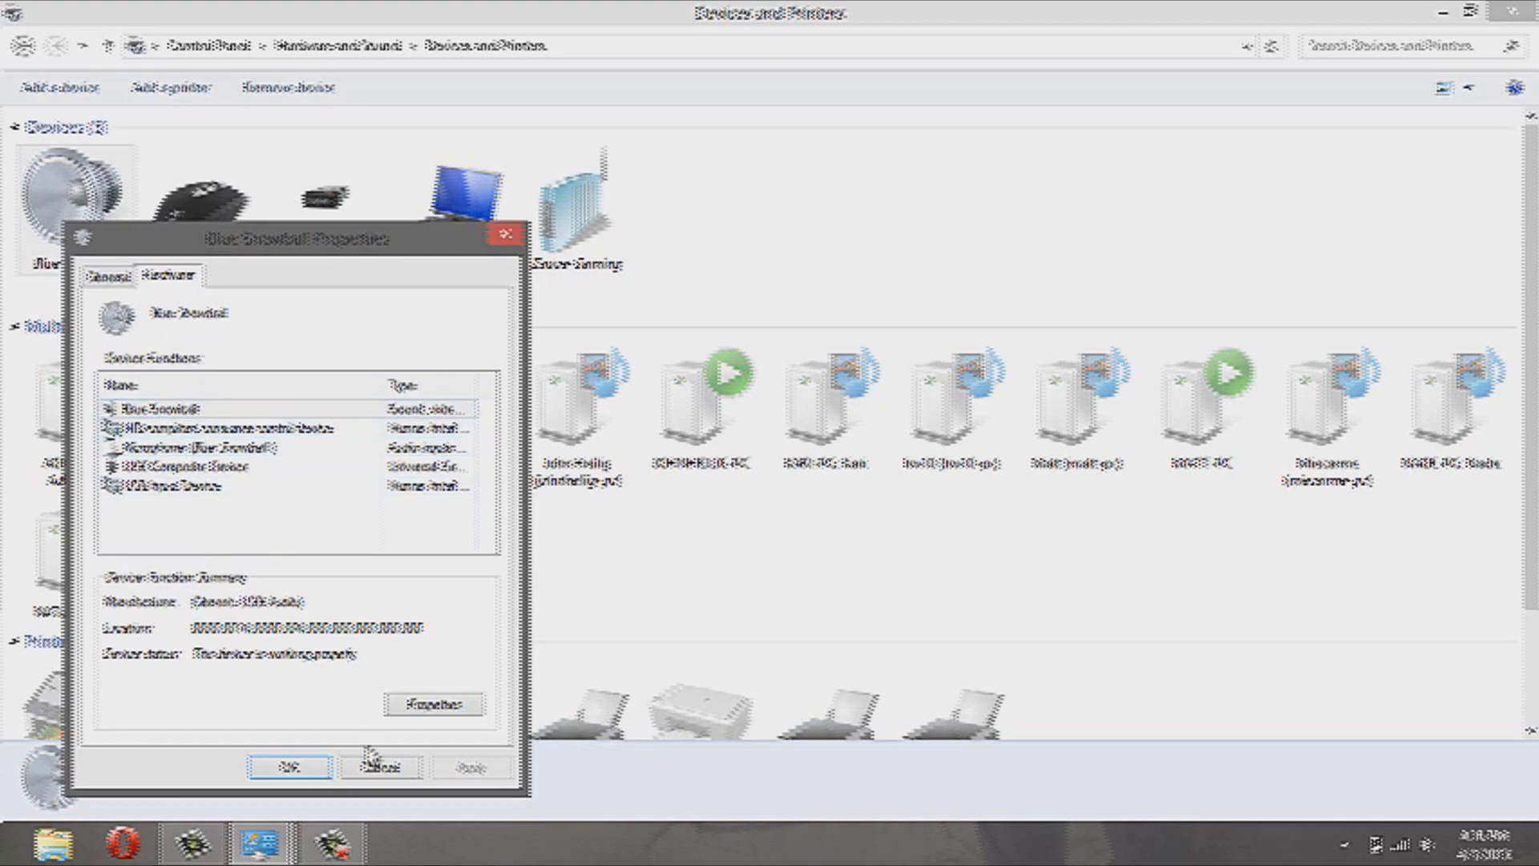
click(378, 767)
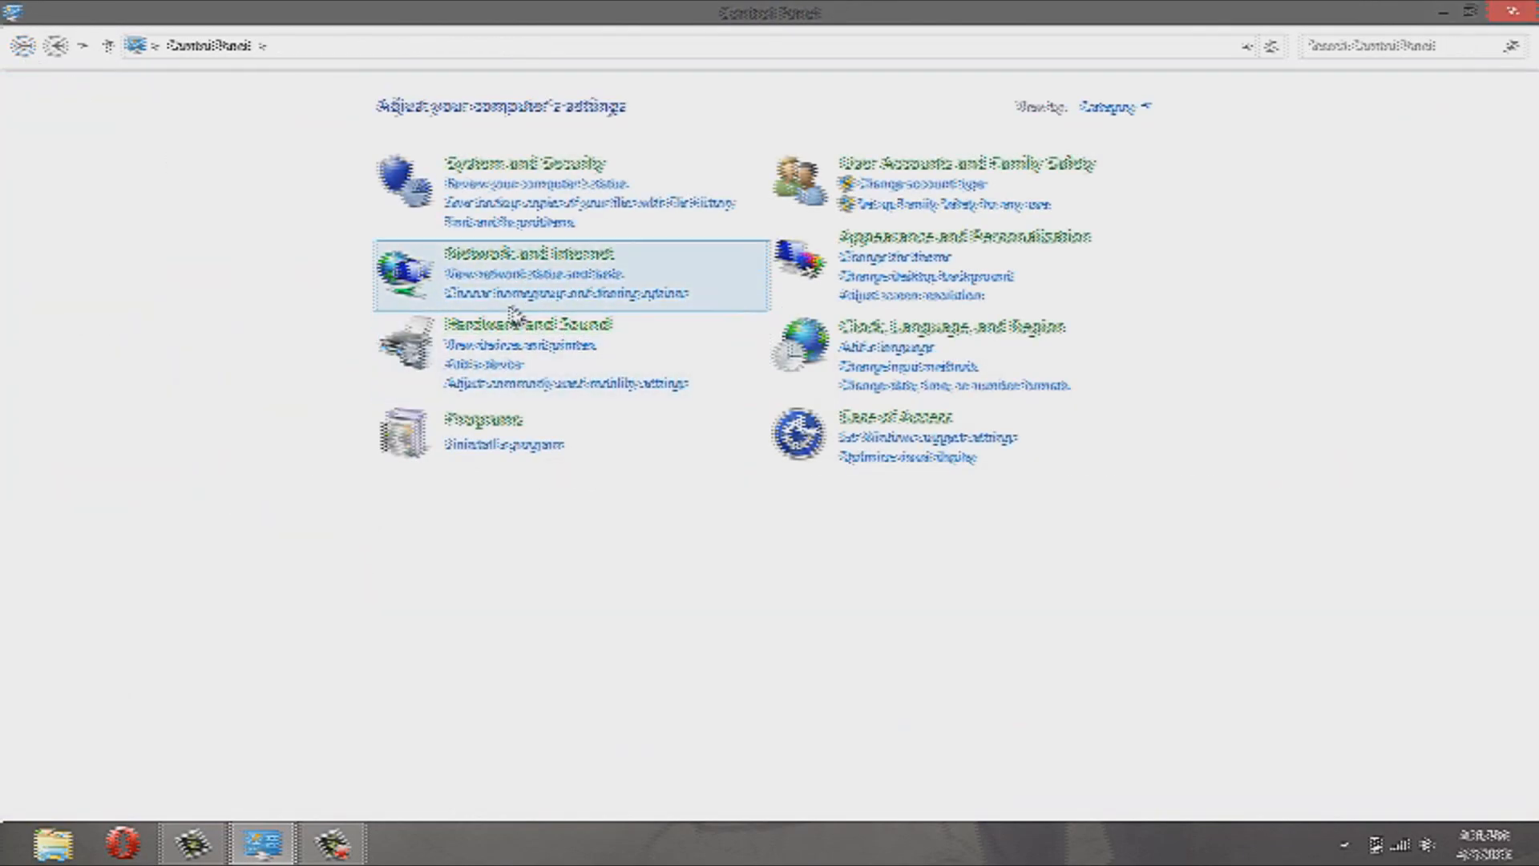
mouse_move(569, 349)
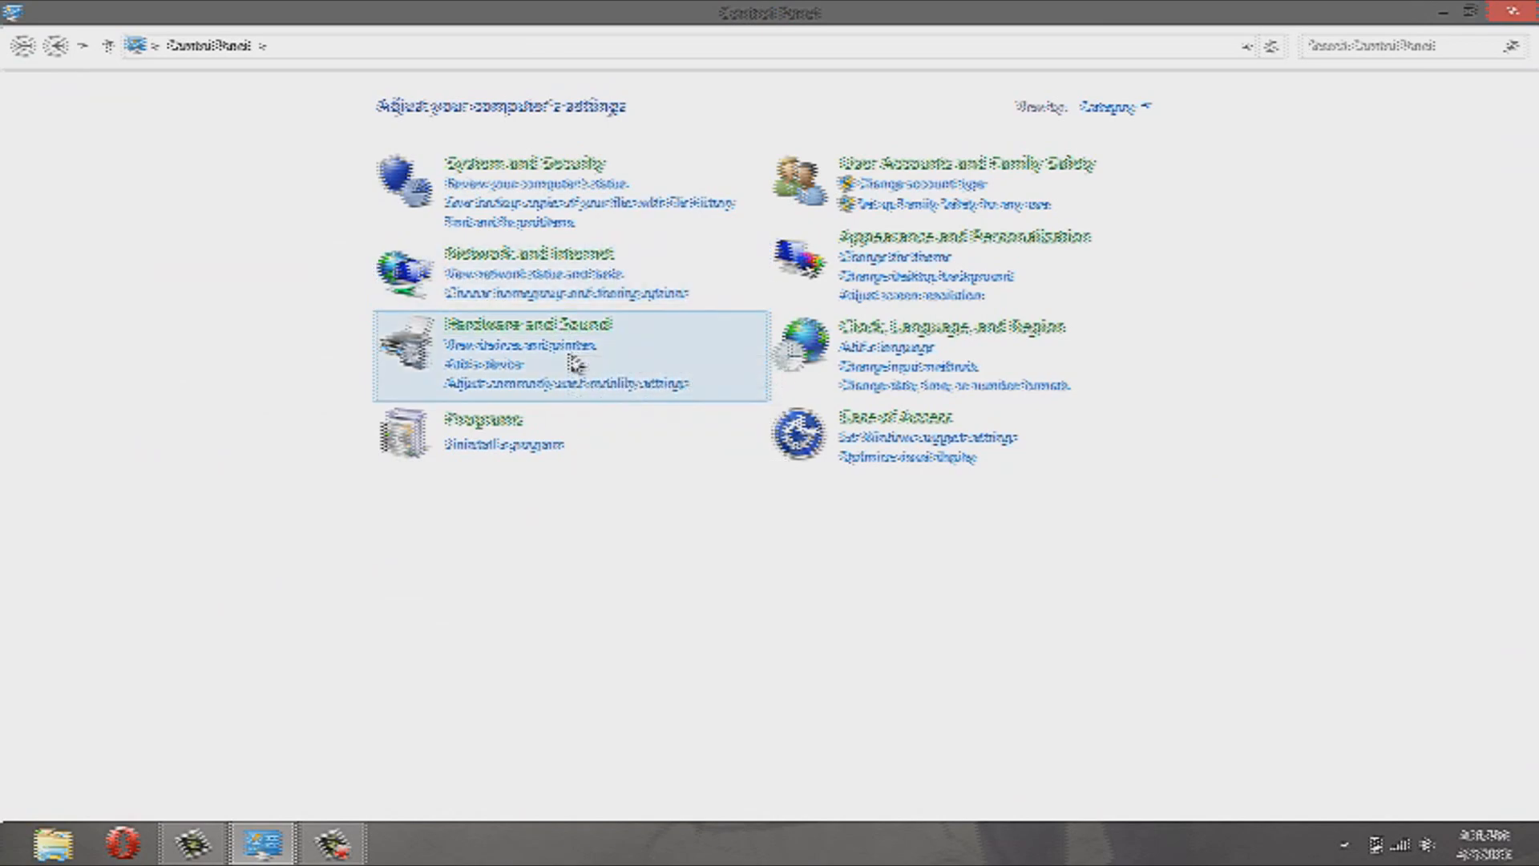
mouse_move(494, 281)
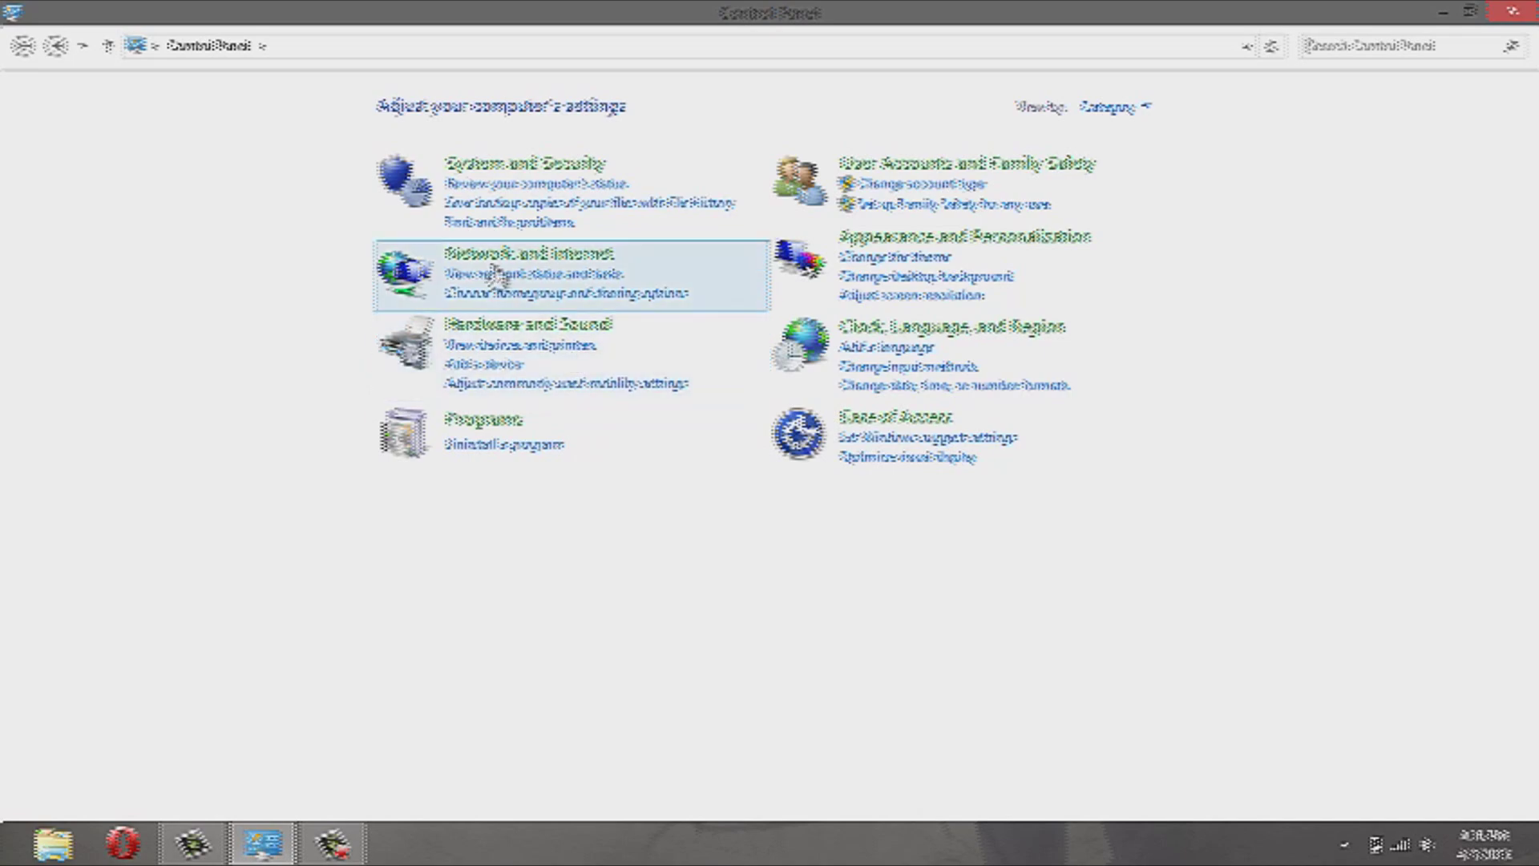
mouse_move(1113, 108)
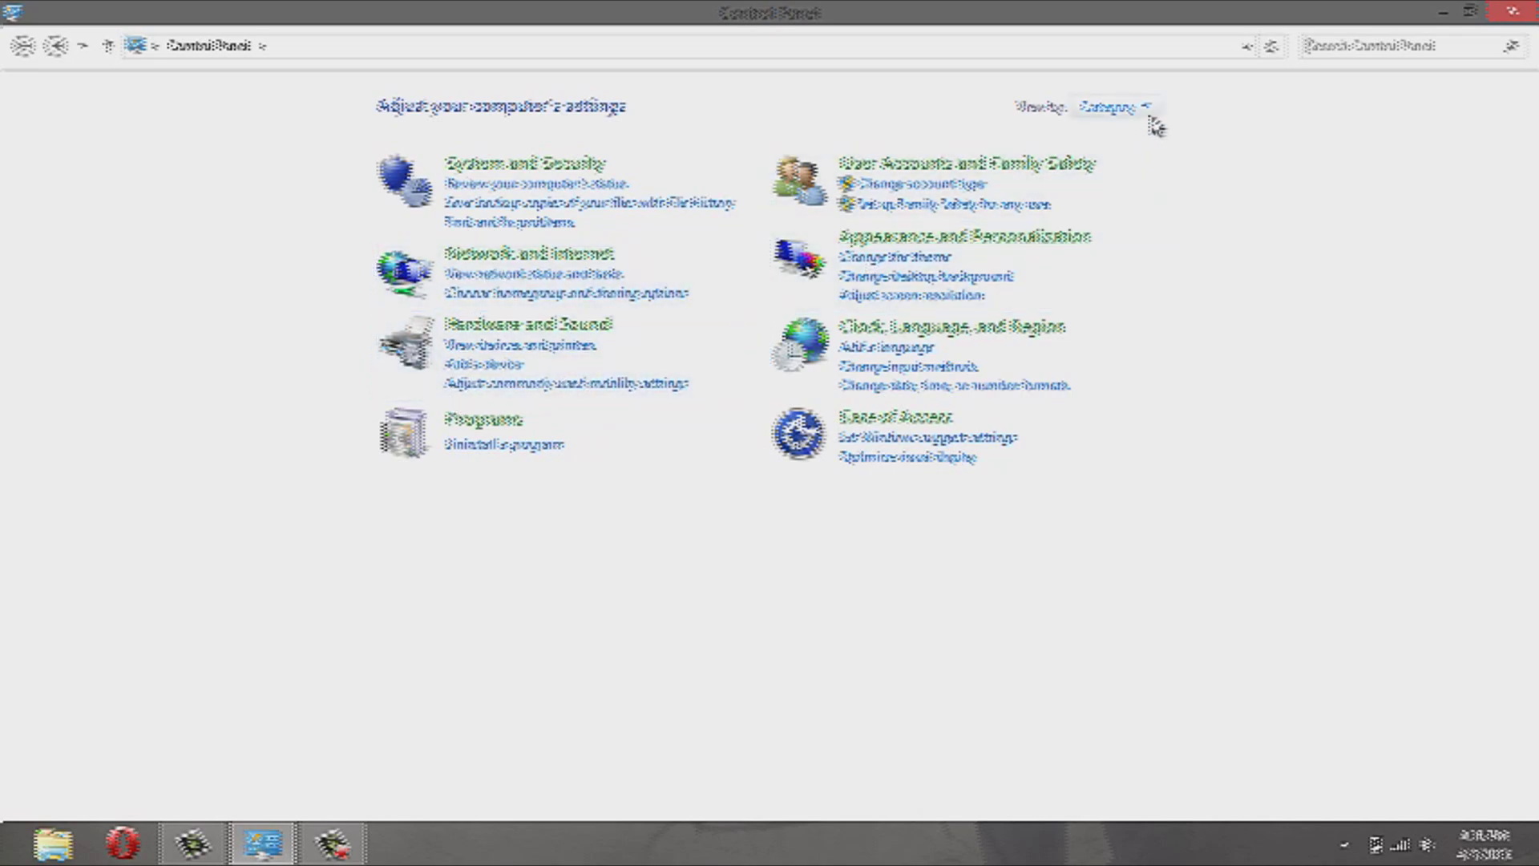
mouse_move(1155, 128)
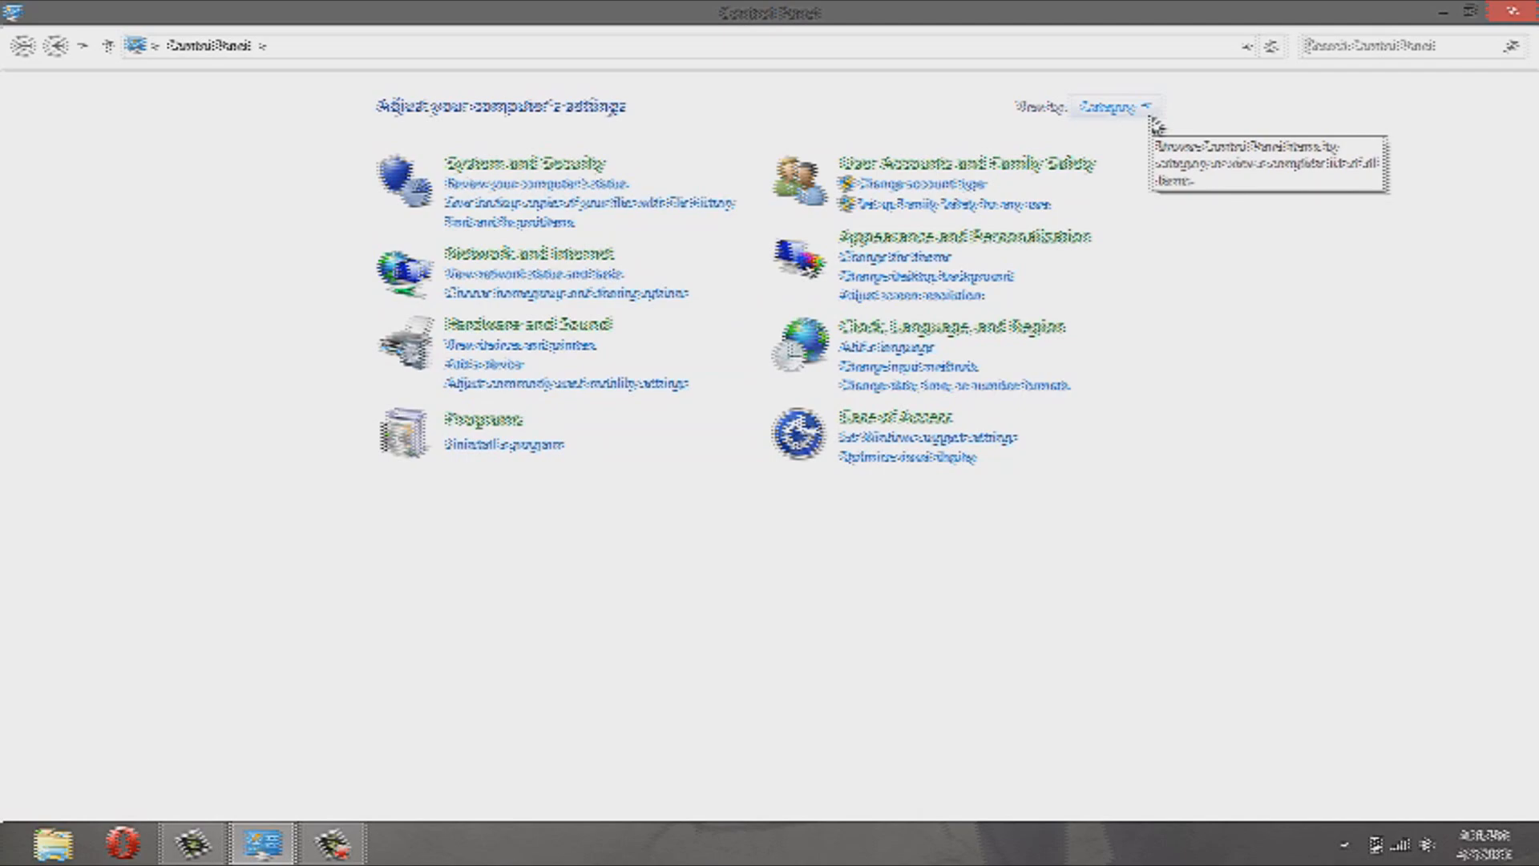
mouse_move(1119, 136)
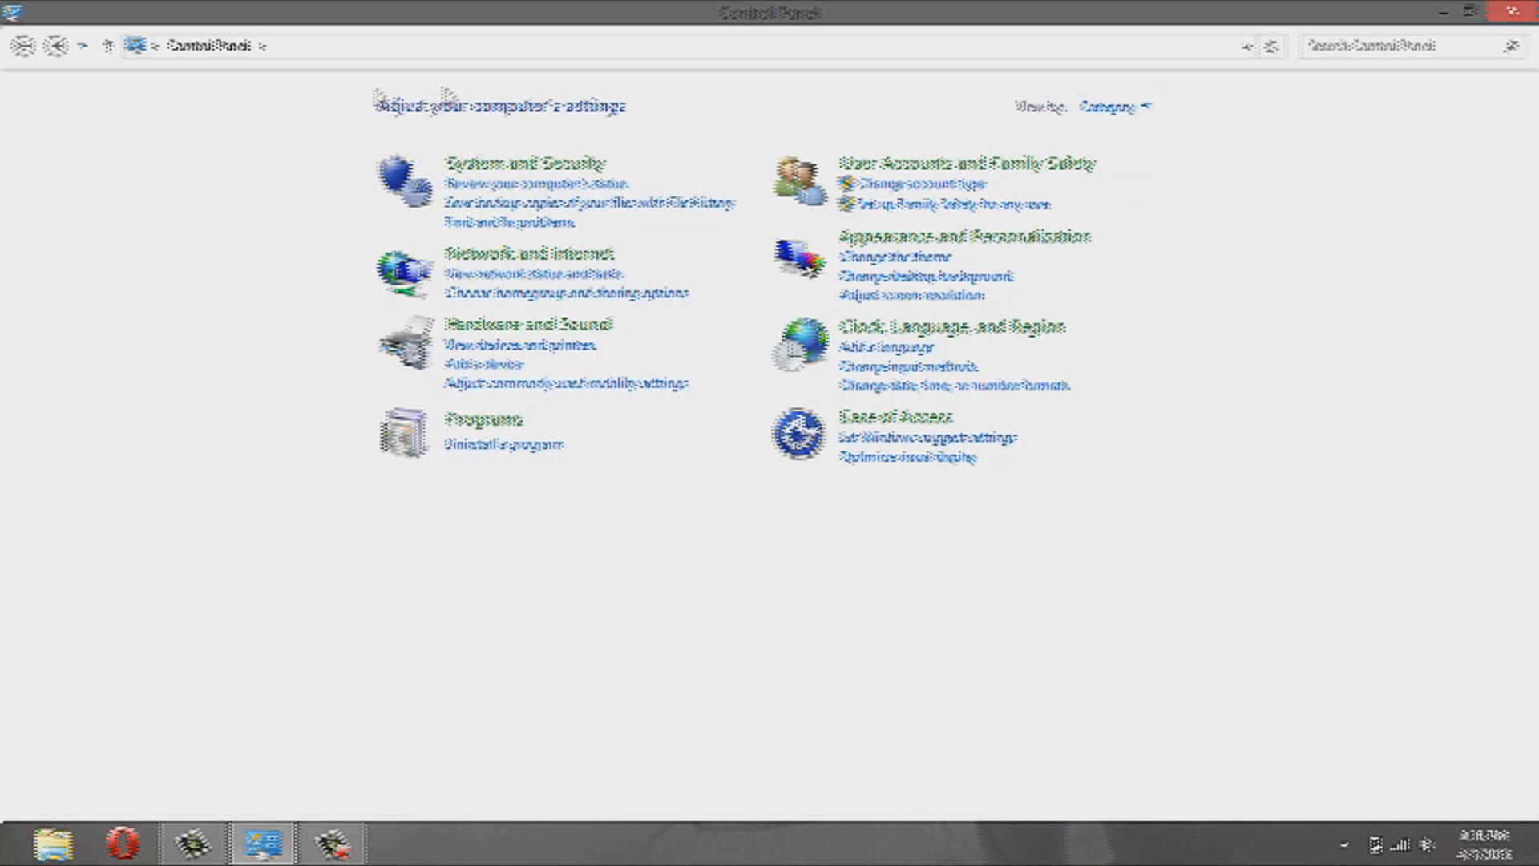
- Change Control Panel's View by setting from Category to Small icons
click(1112, 105)
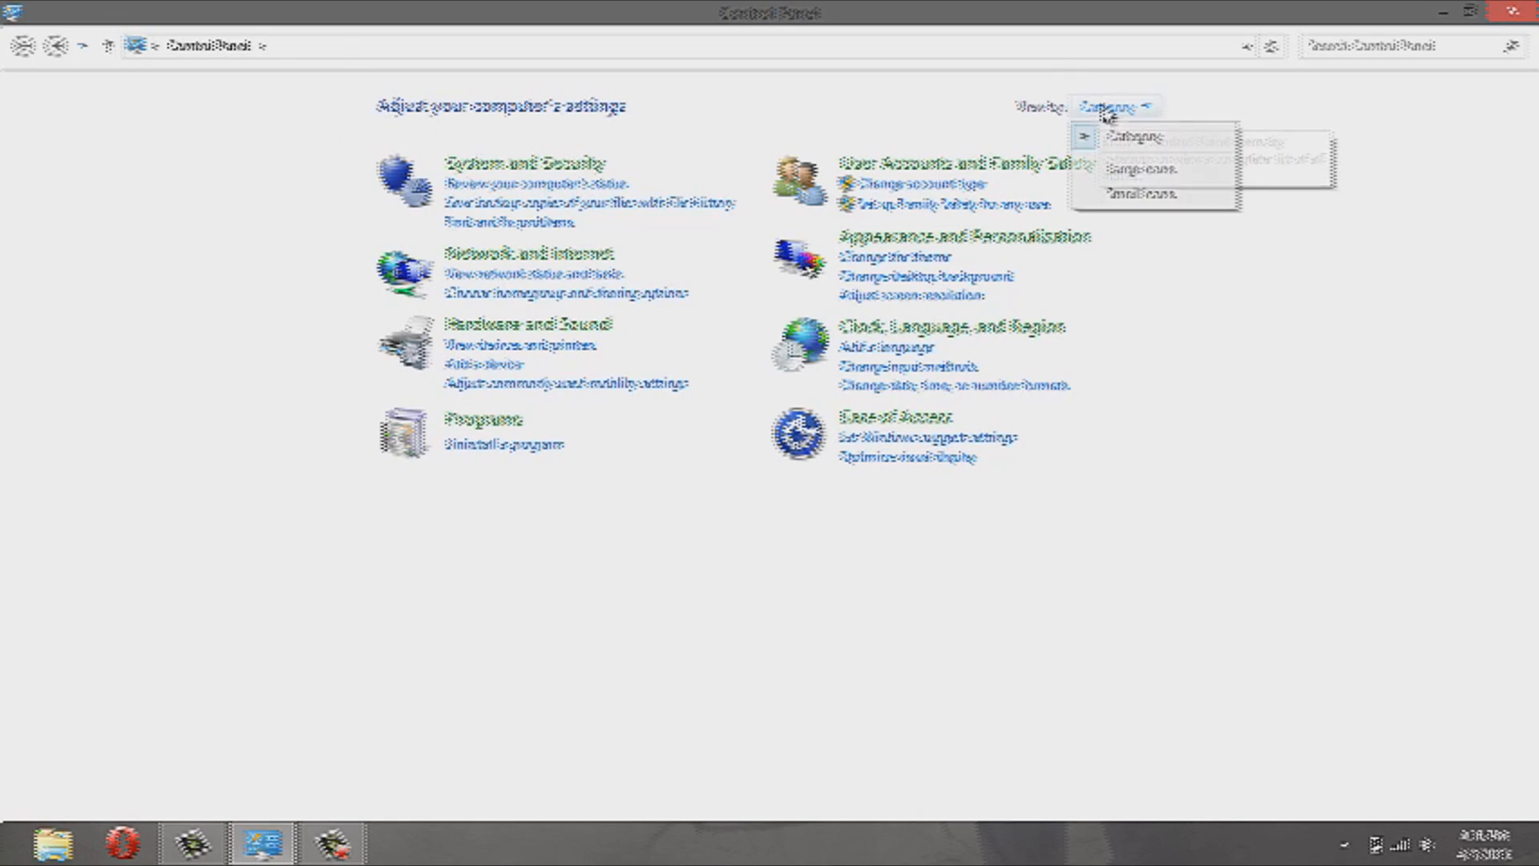
click(1145, 193)
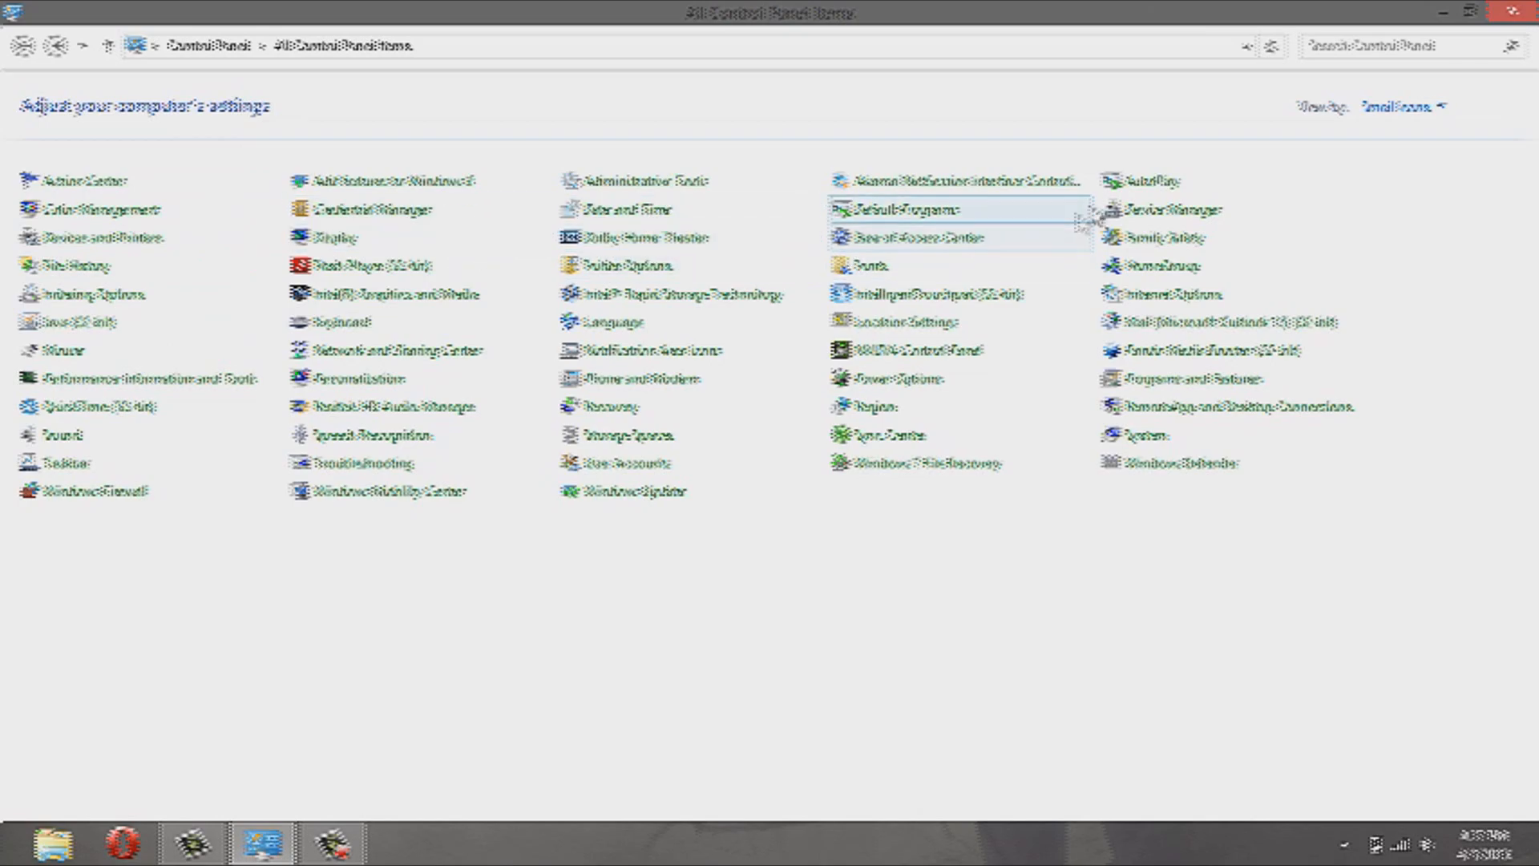
mouse_move(1181, 209)
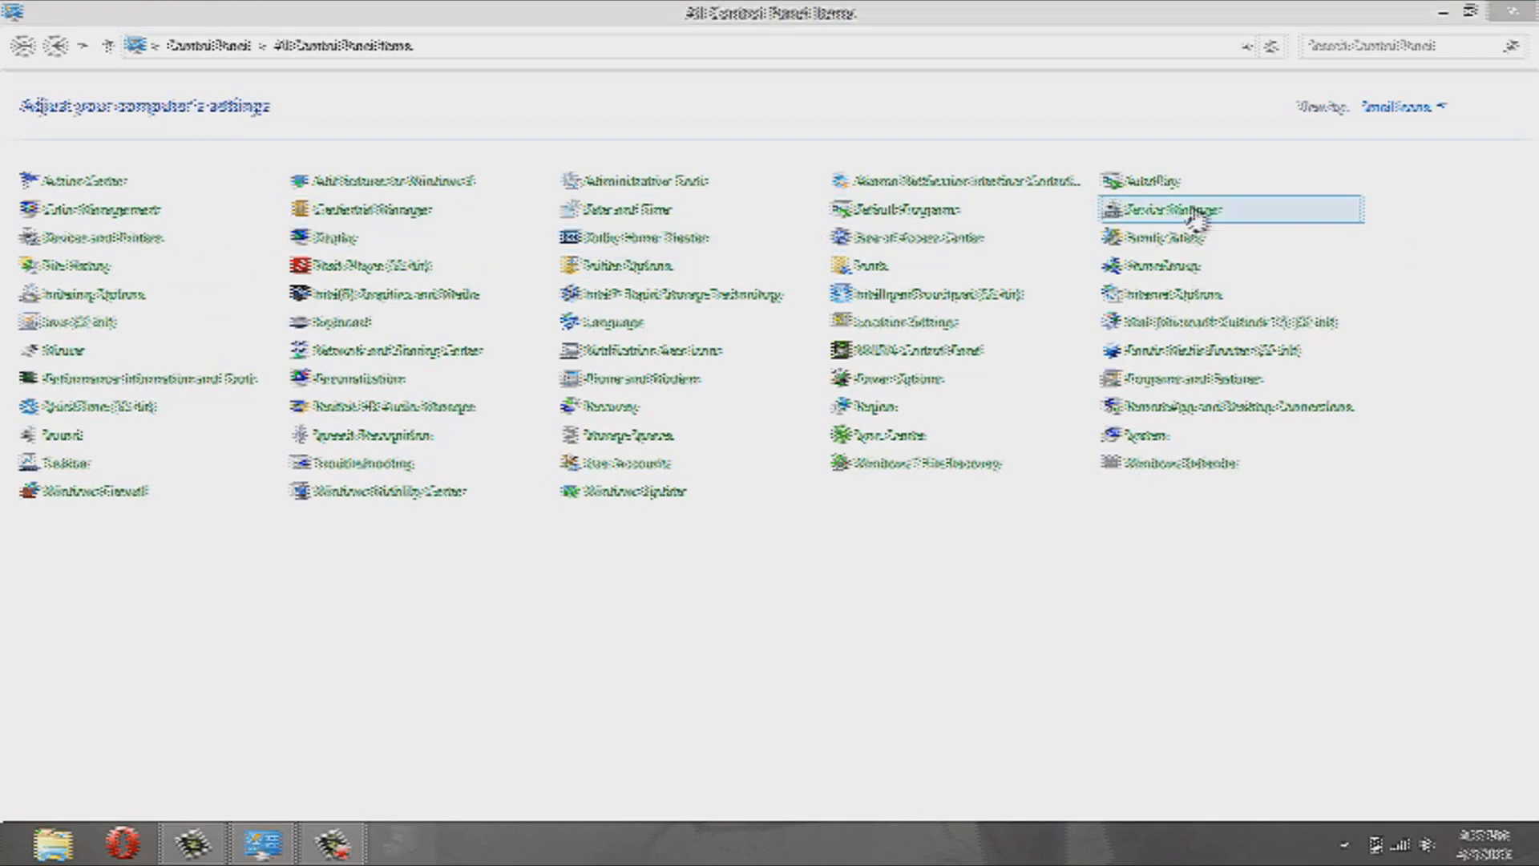
- Open Device Manager and expand Sound, video and game controllers to show Blue Snowball
double_click(1166, 209)
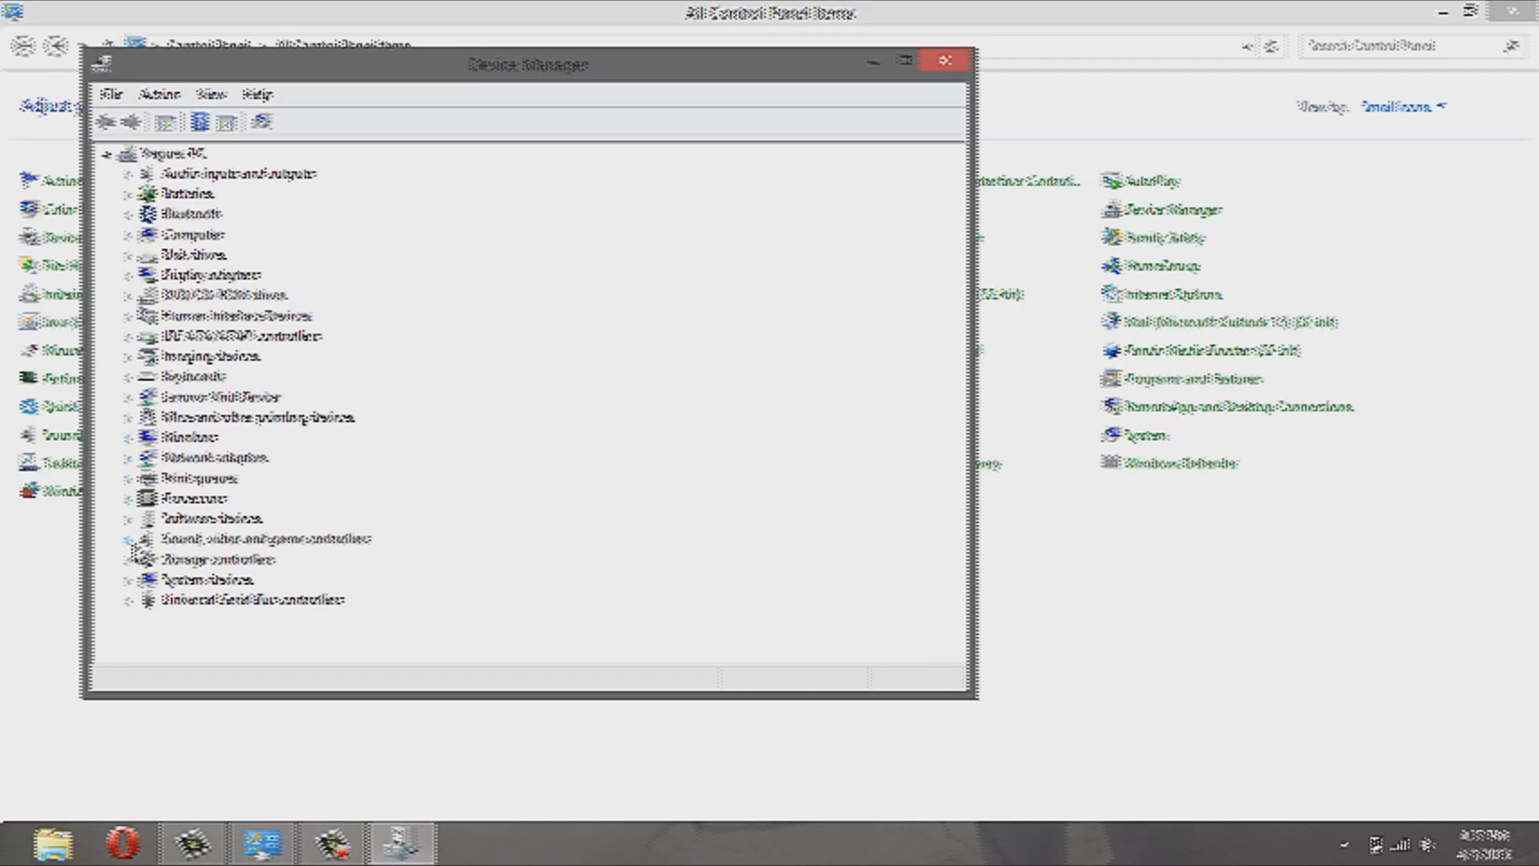
click(128, 538)
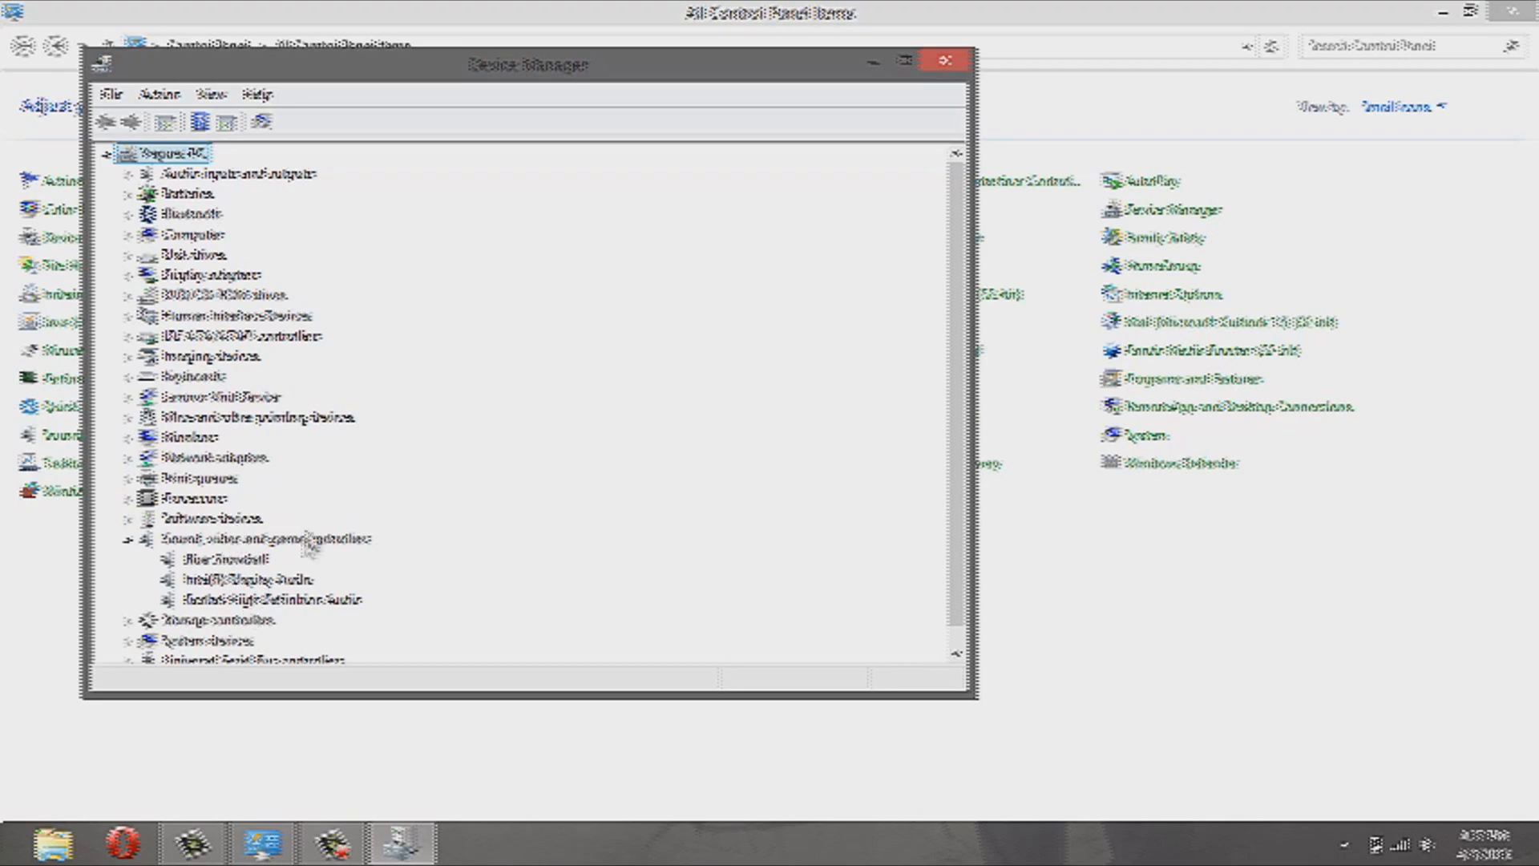
scroll(down, 3)
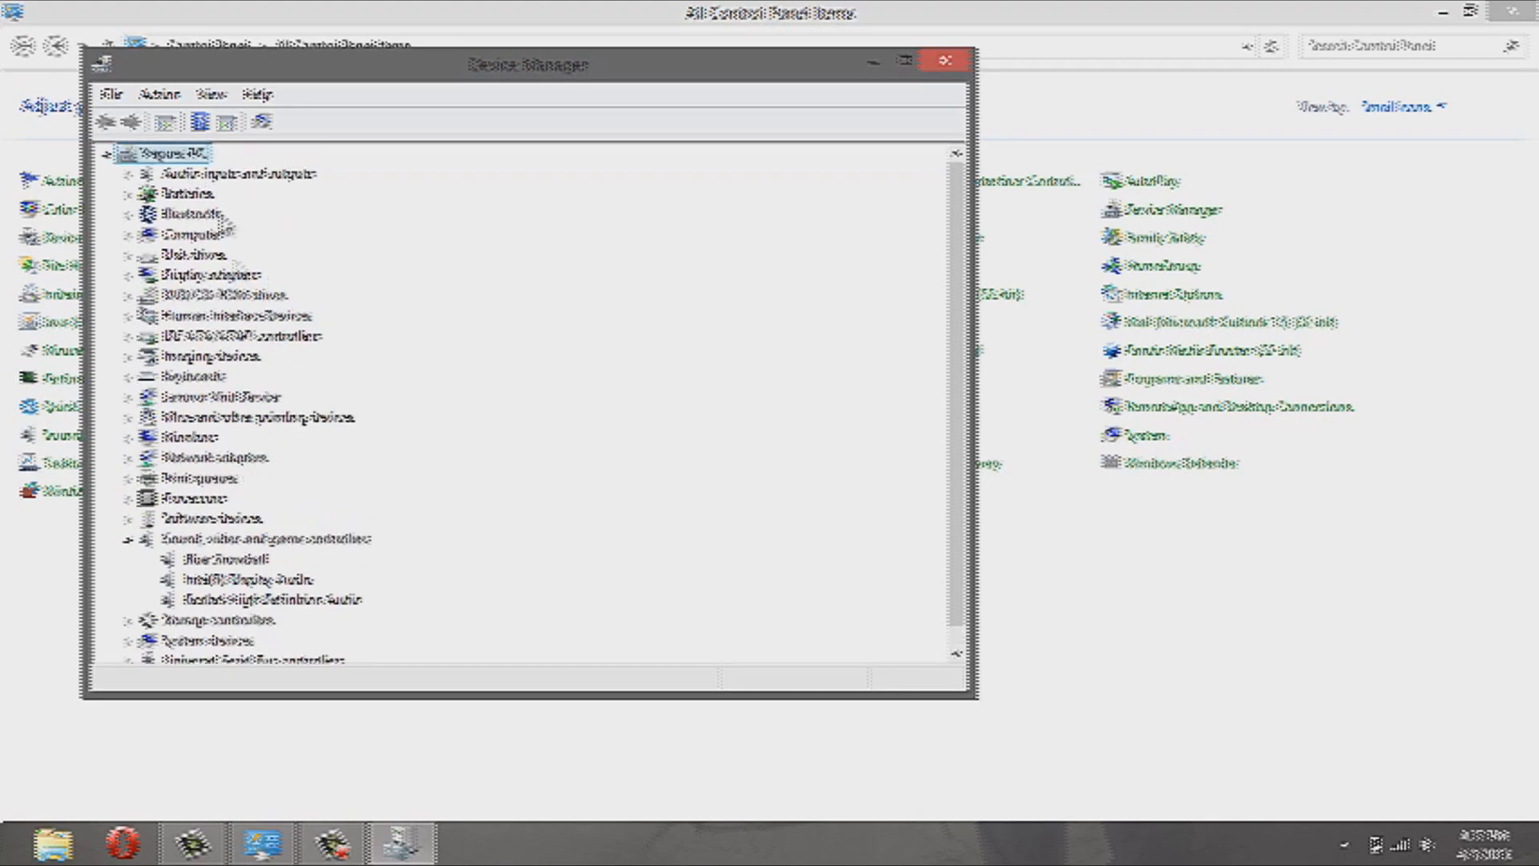
click(129, 173)
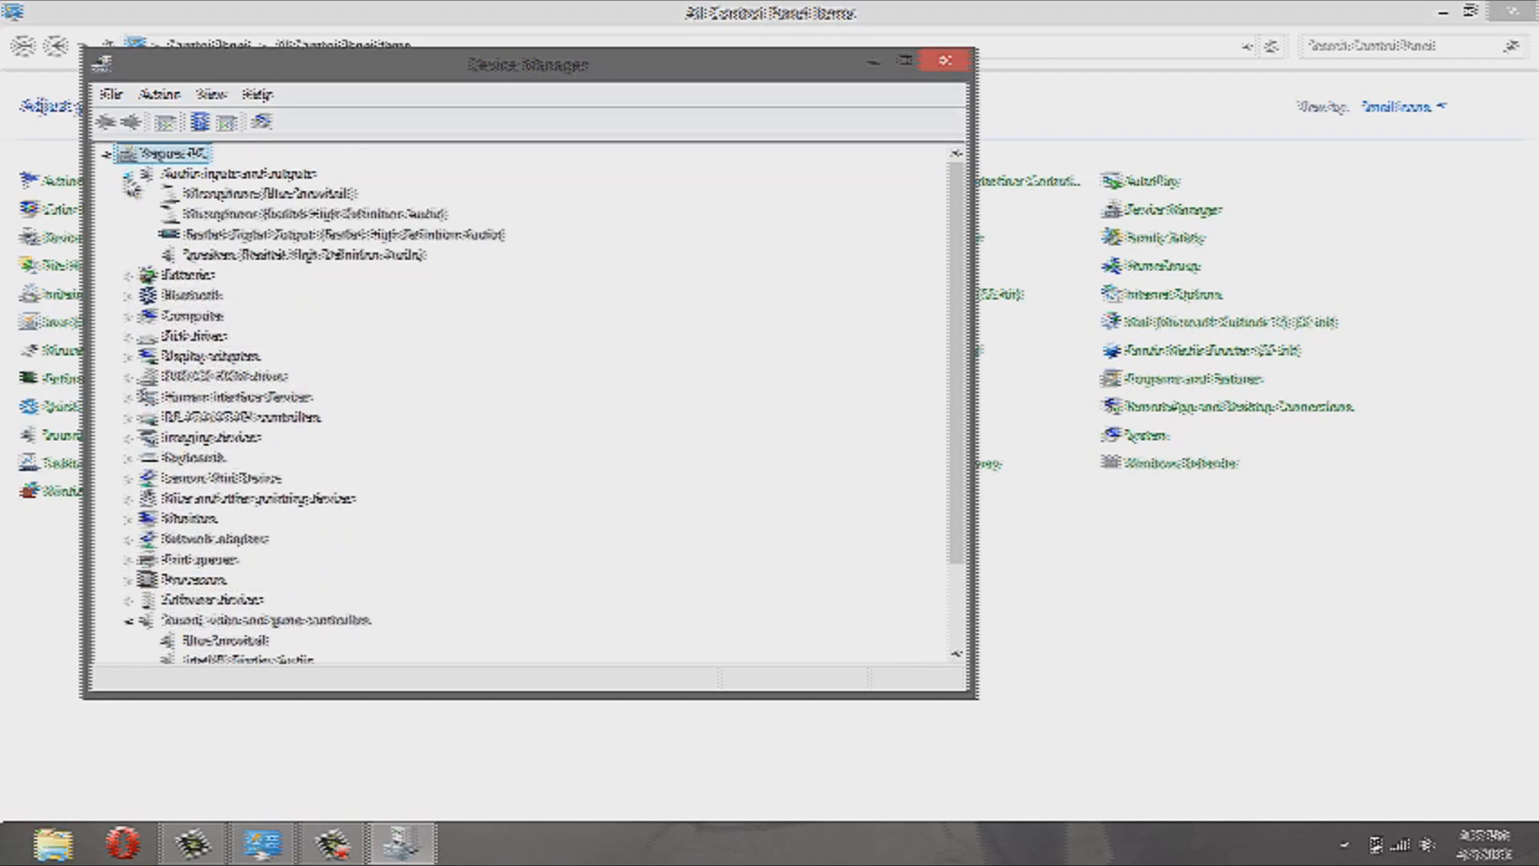
click(122, 170)
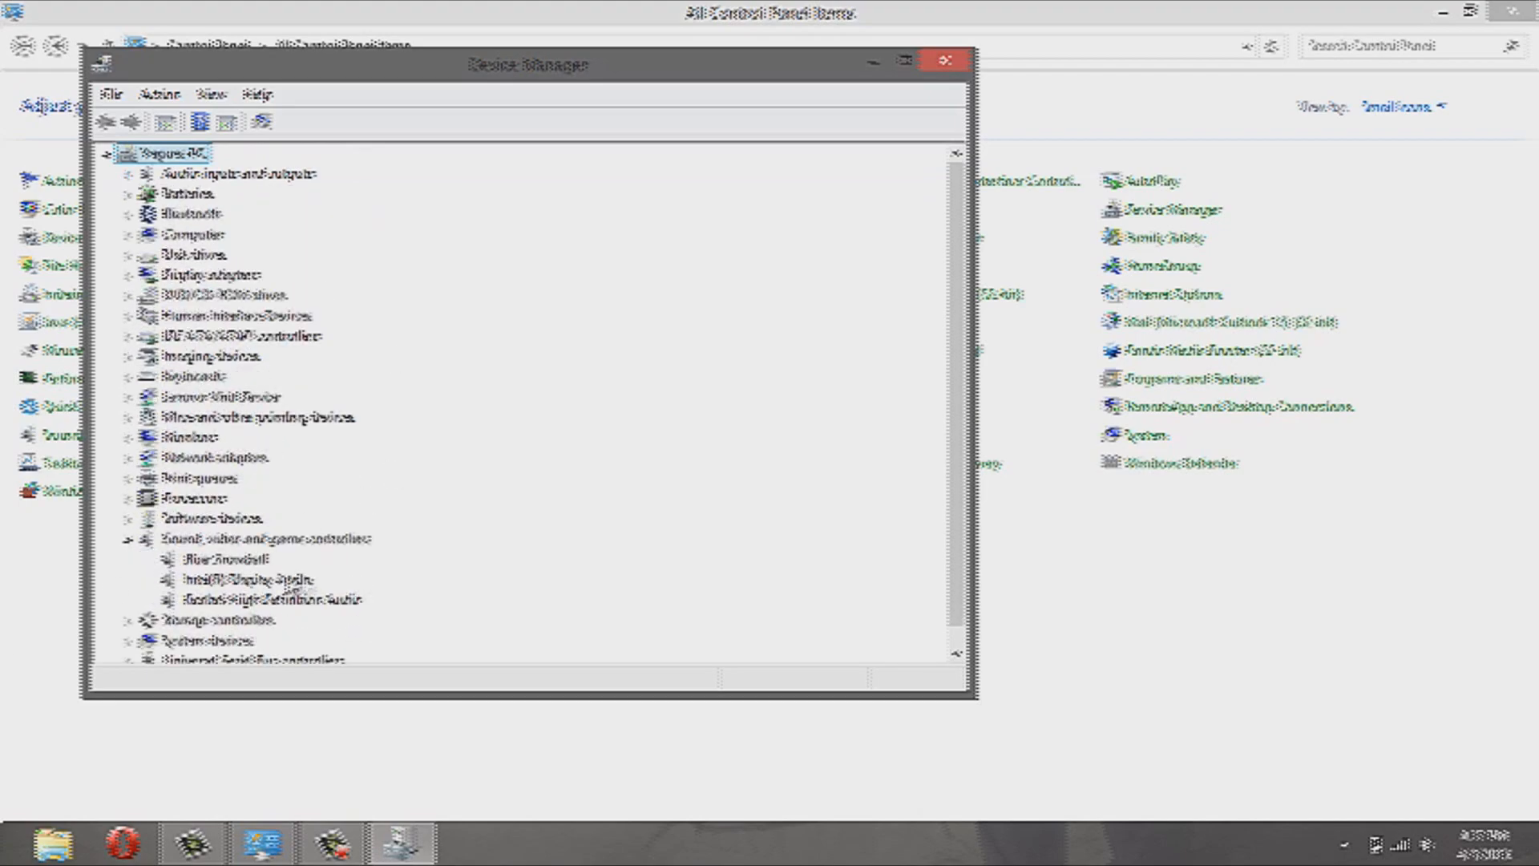
scroll(down, 3)
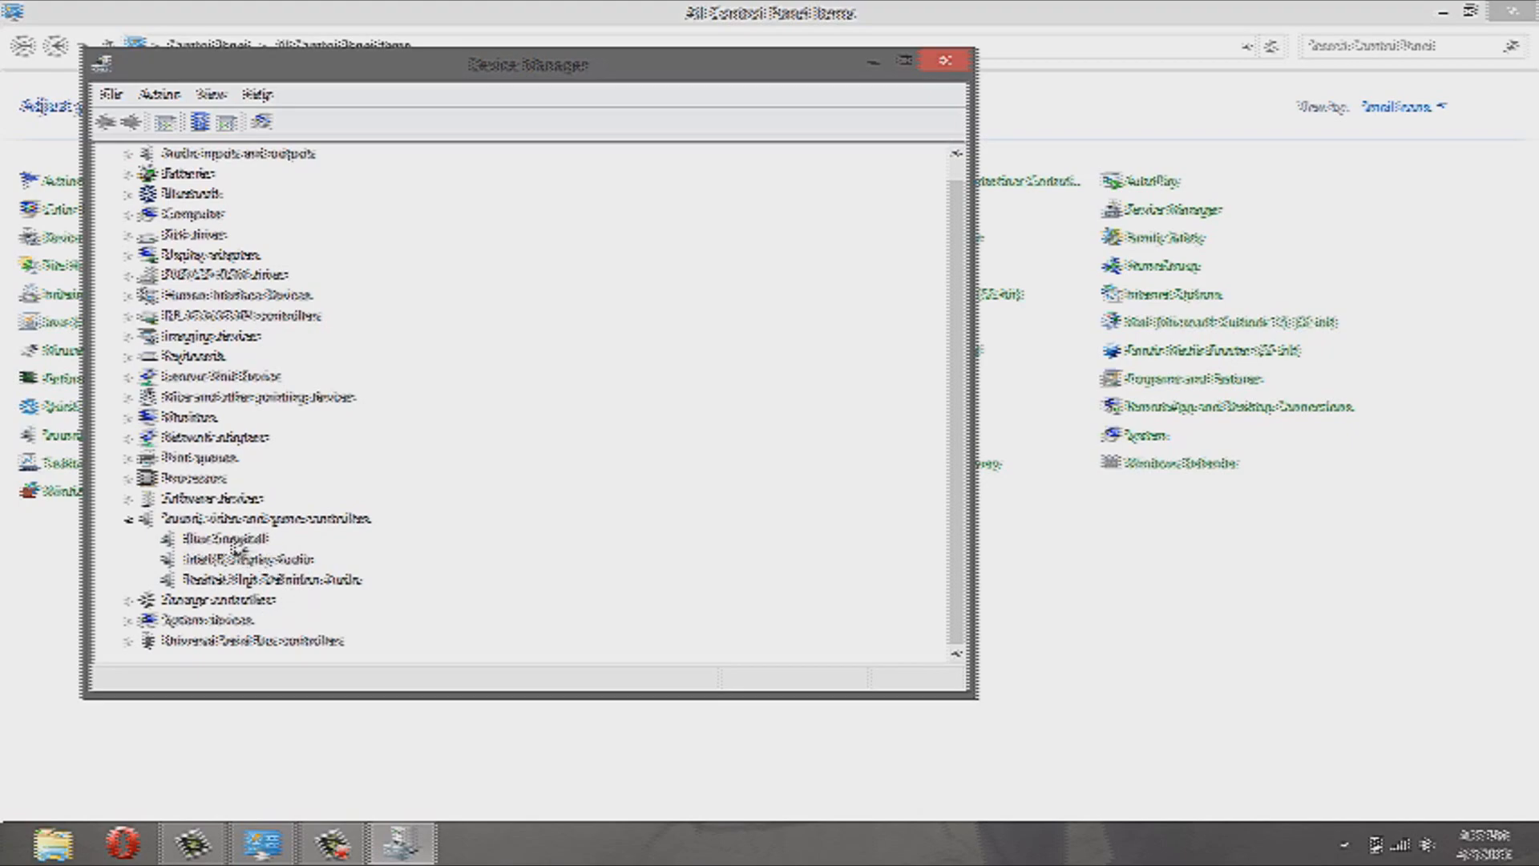
- Right-click Intel Display Audio, then select the Blue Snowball microphone entry
right_click(208, 538)
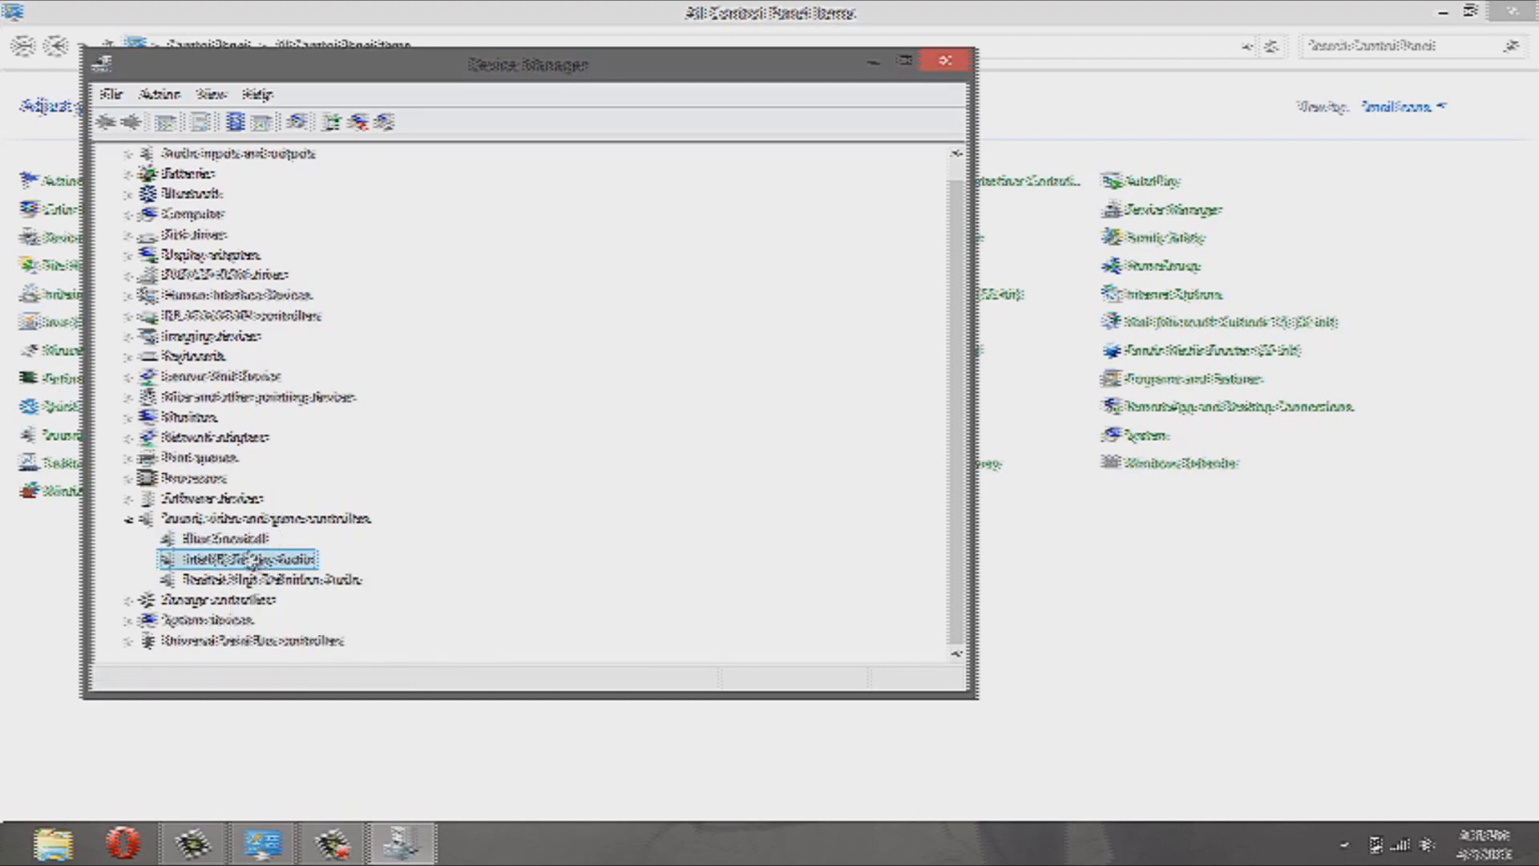
click(204, 538)
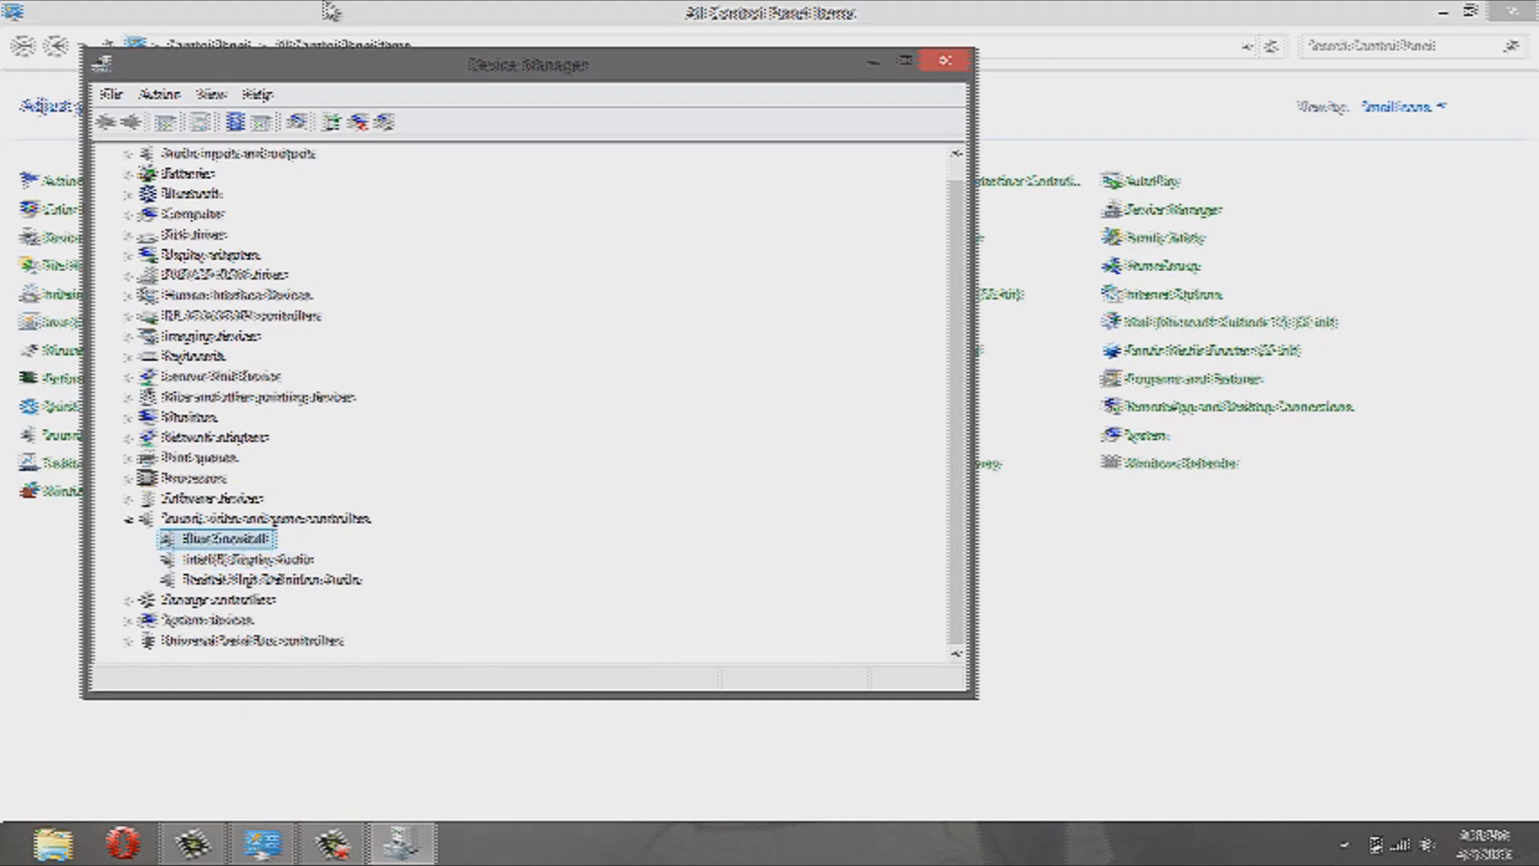
mouse_move(536, 507)
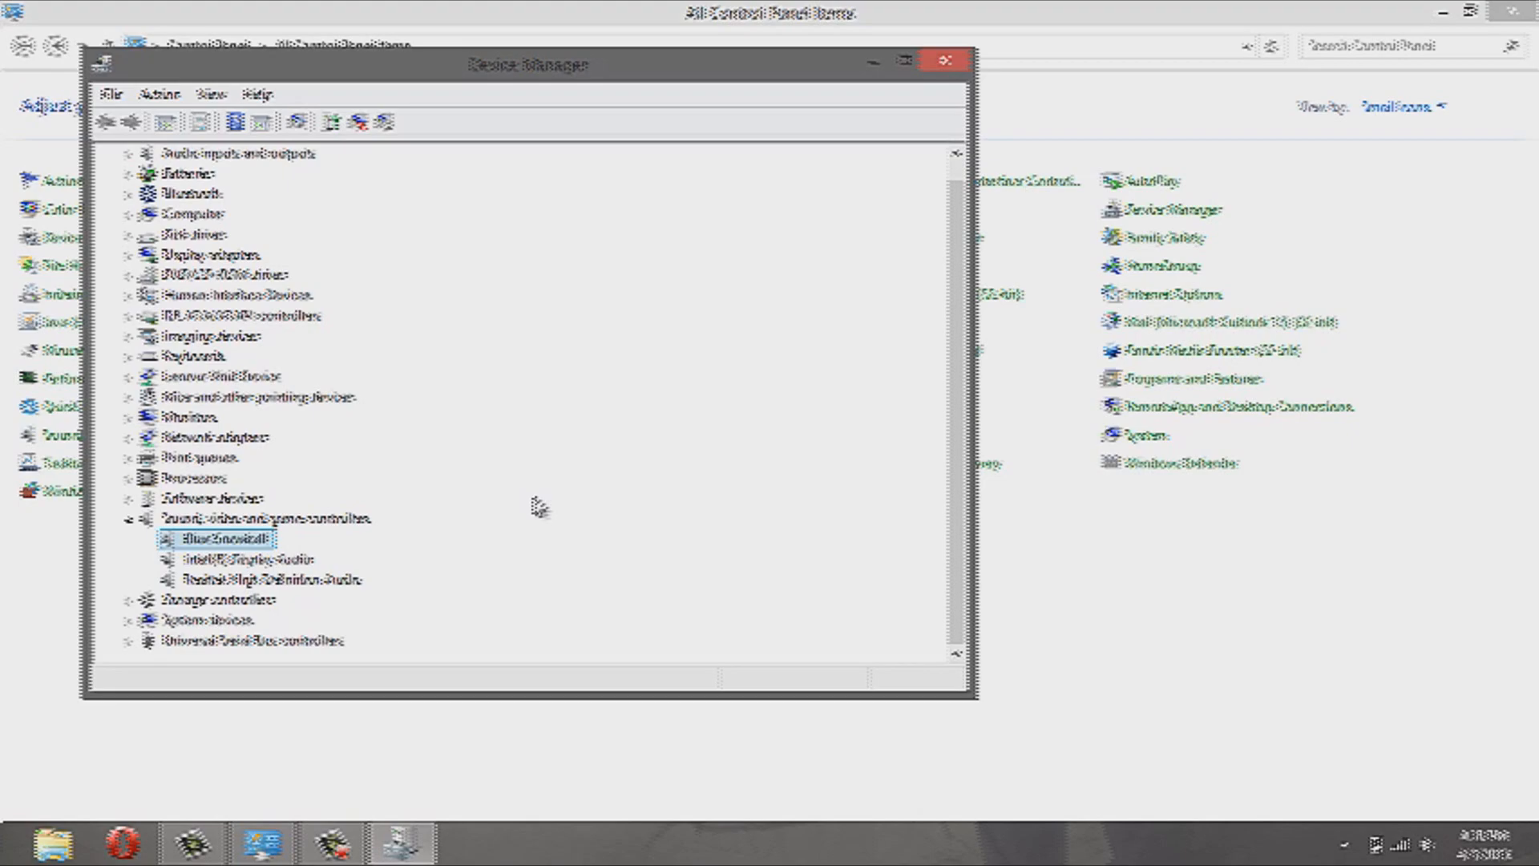
mouse_move(521, 493)
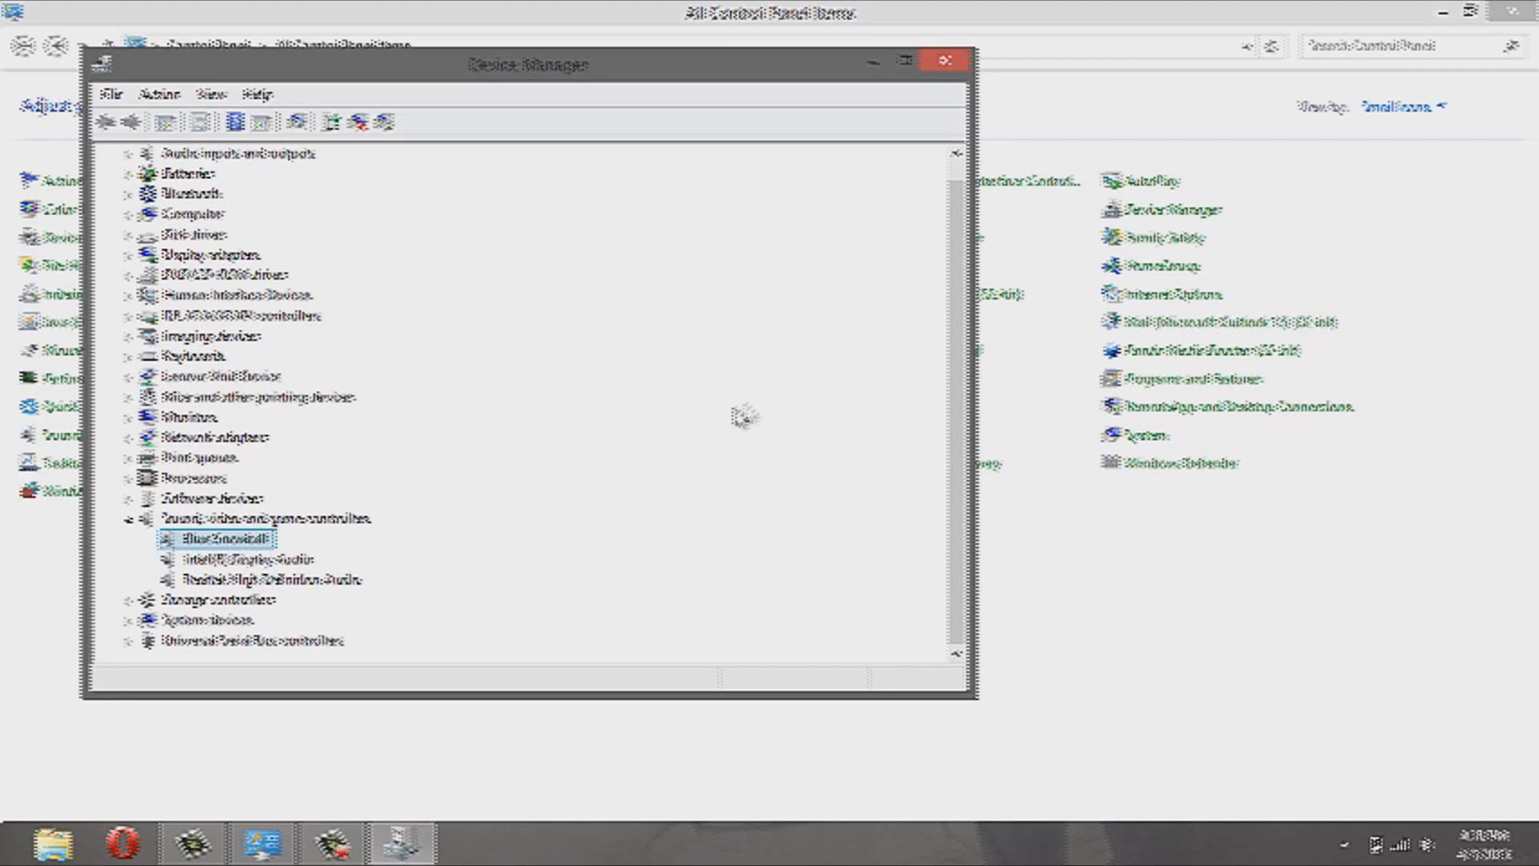
mouse_move(380, 625)
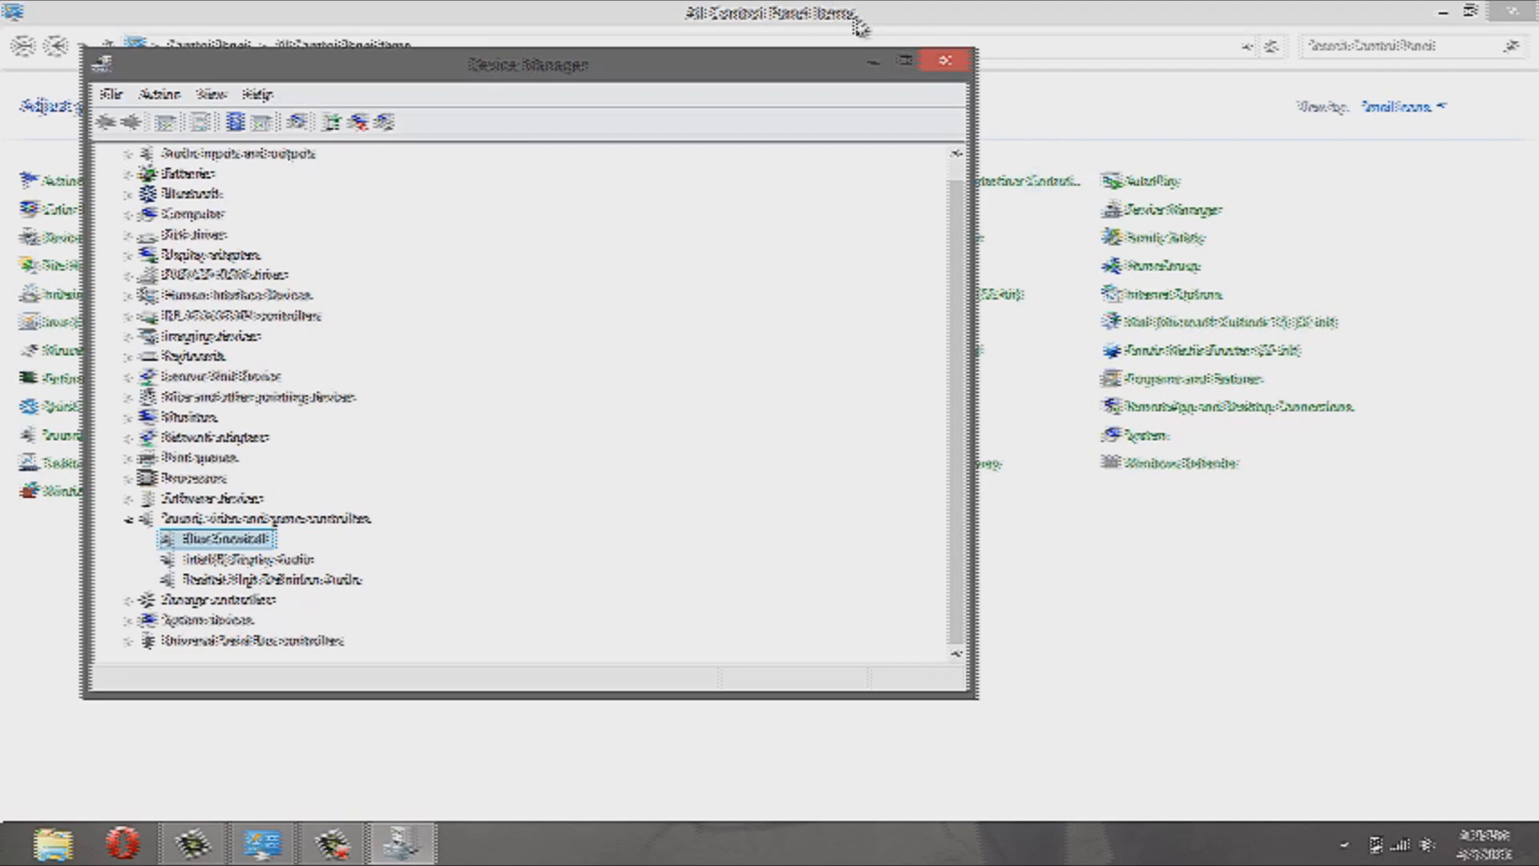
mouse_move(452, 168)
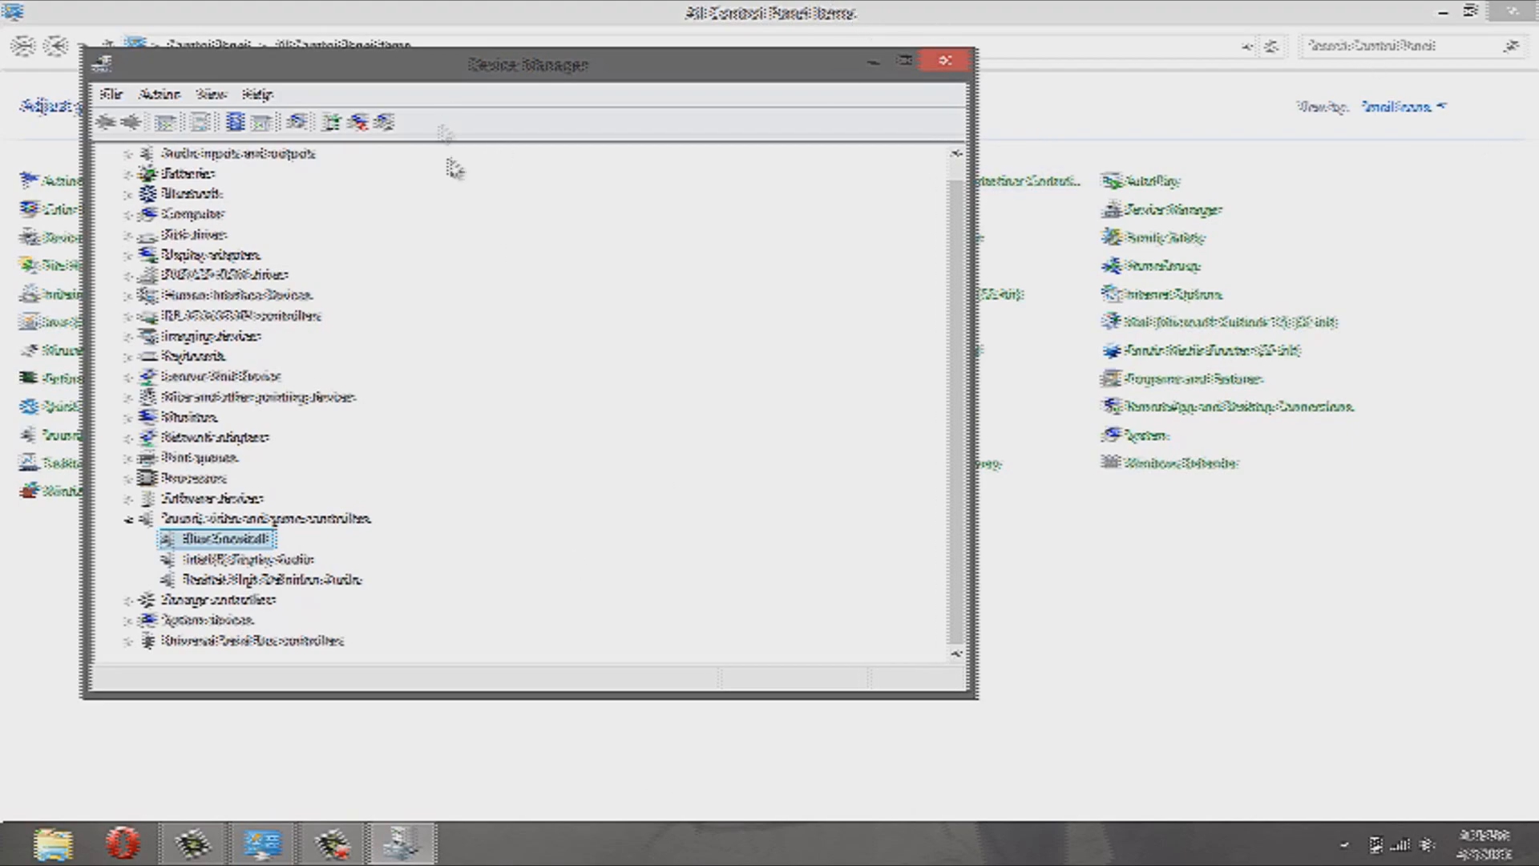
mouse_move(489, 318)
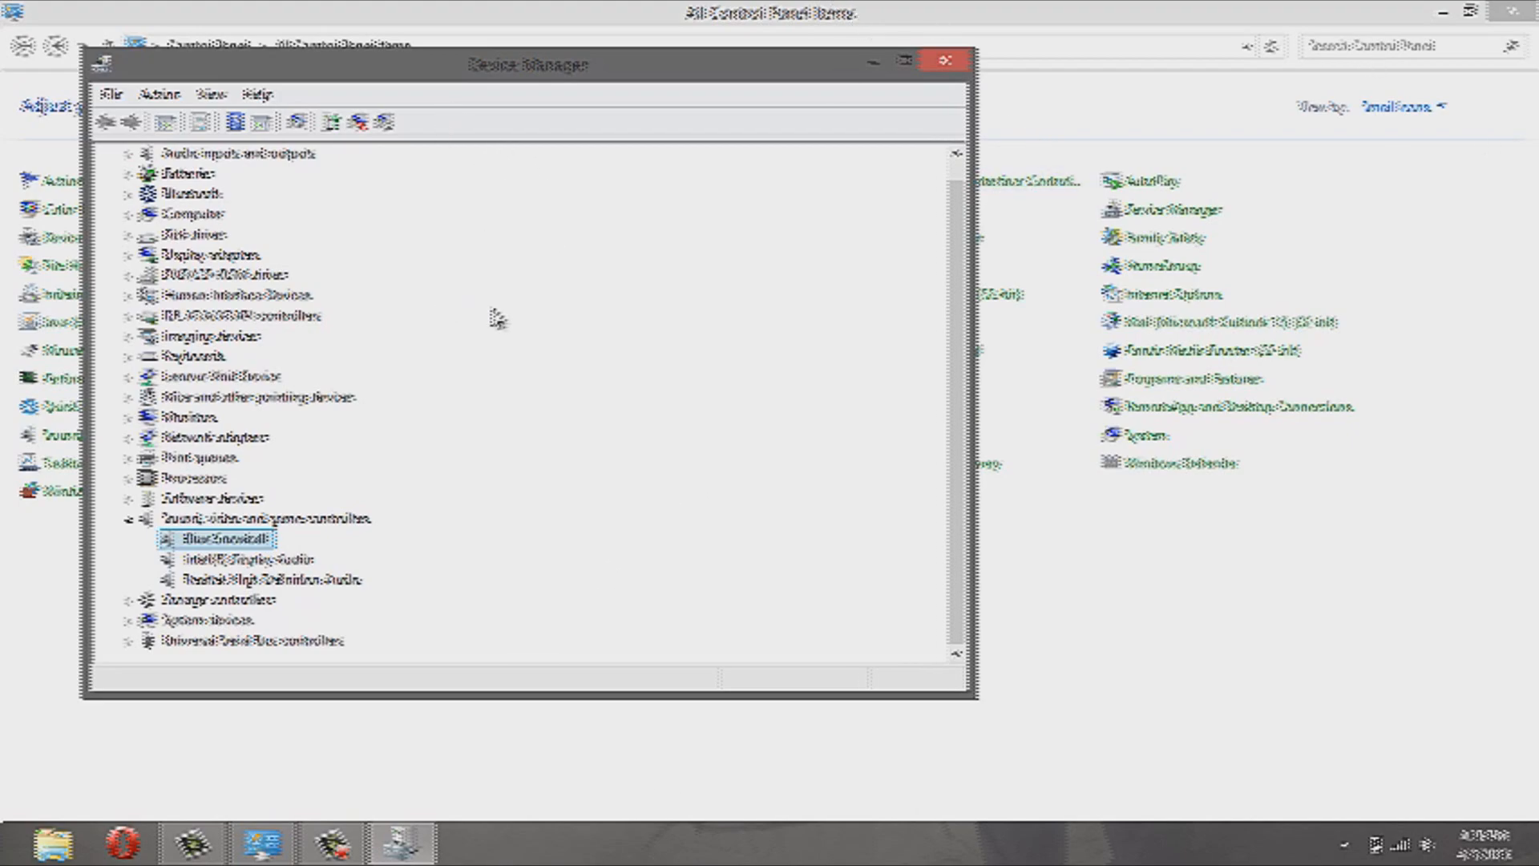